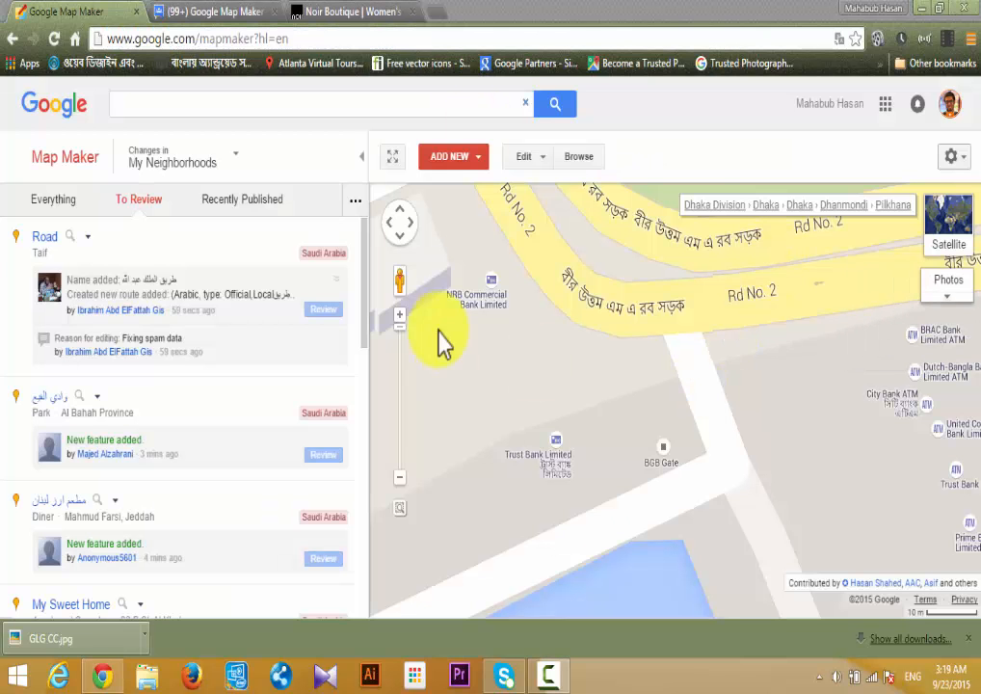
mouse_move(711, 147)
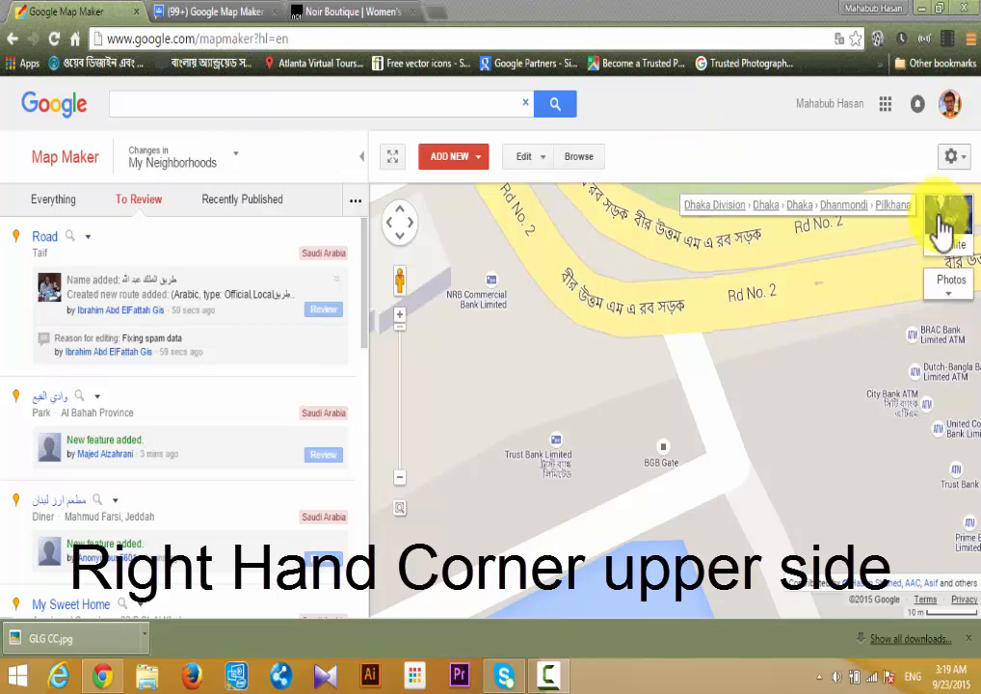
Step: Switch the Dhanmondi map from the road view to satellite imagery
left_click(946, 222)
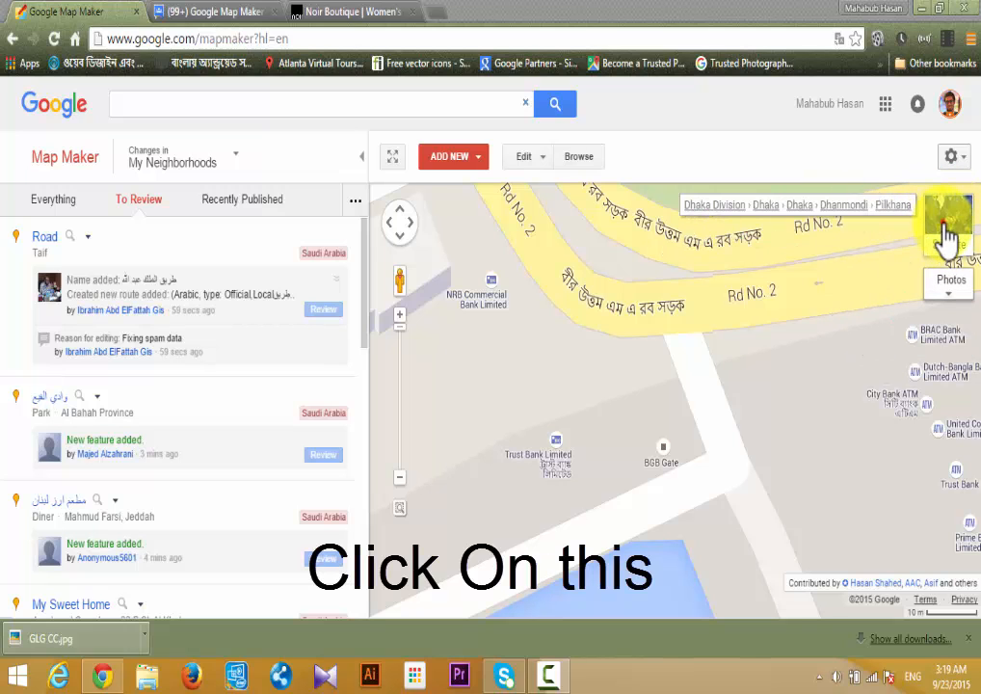
left_click(948, 224)
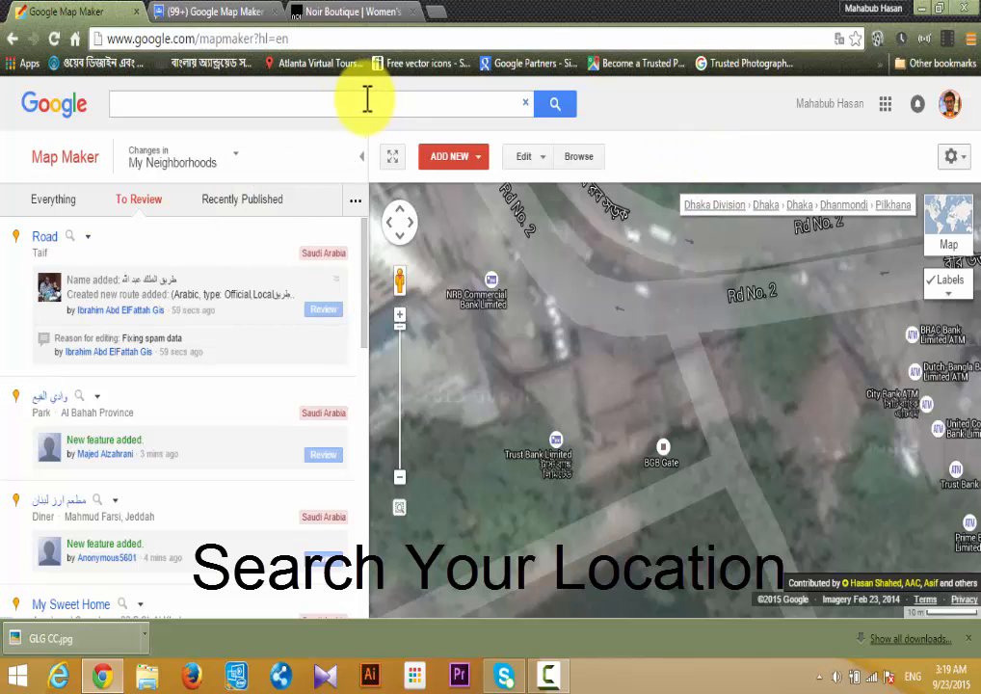
Step: Search 'dhan' for 9 Dhanmondi Lake Road and zoom in close on Road No 10A
type("dhan")
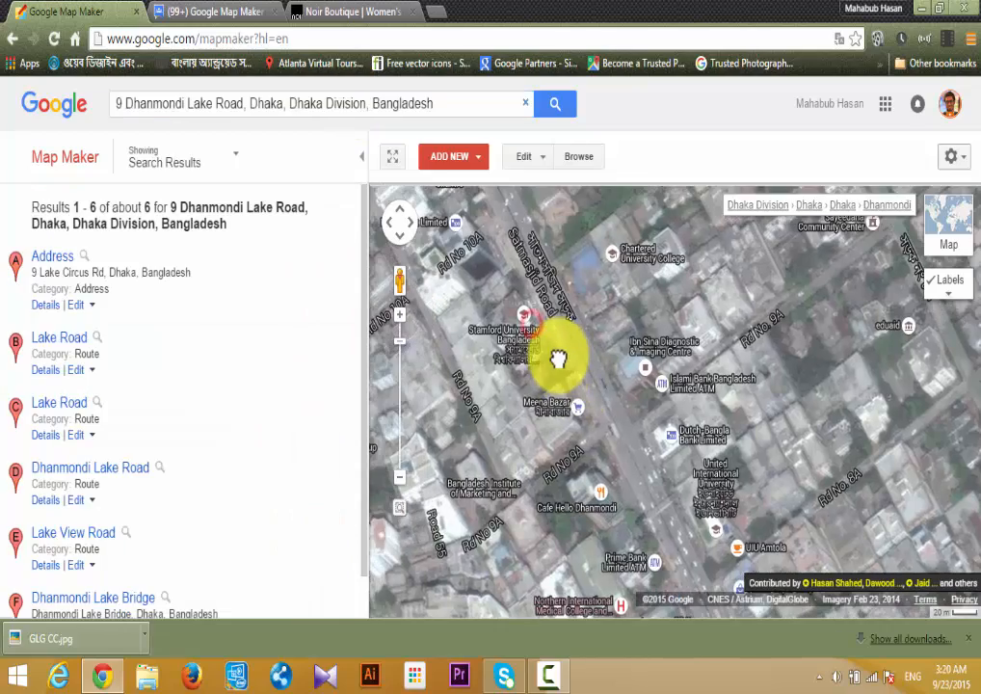
left_click_drag(559, 362, 568, 308)
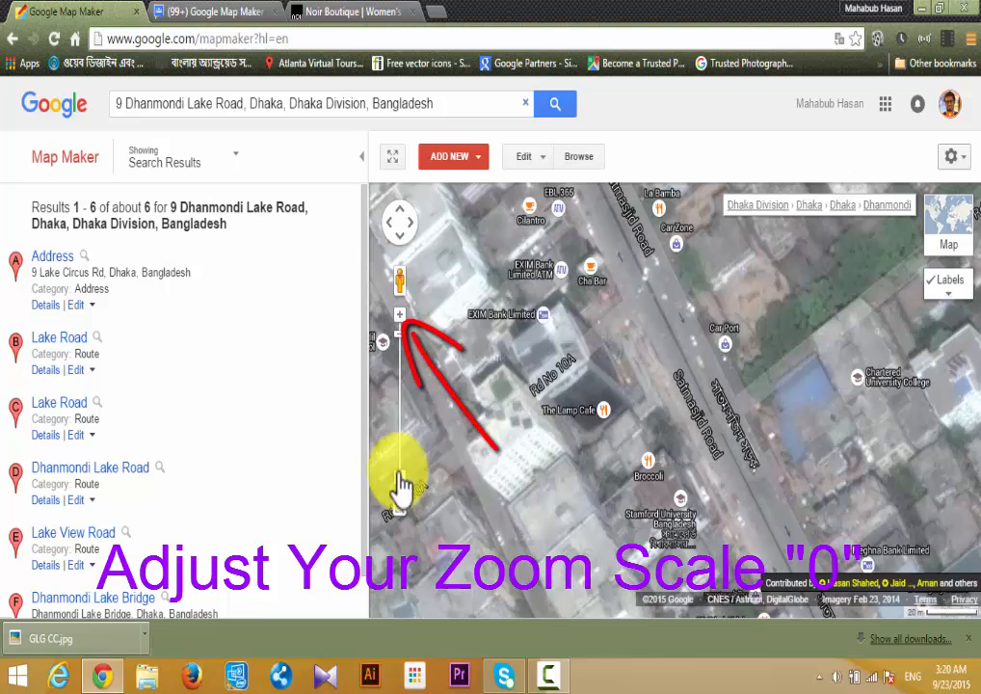
left_click(401, 314)
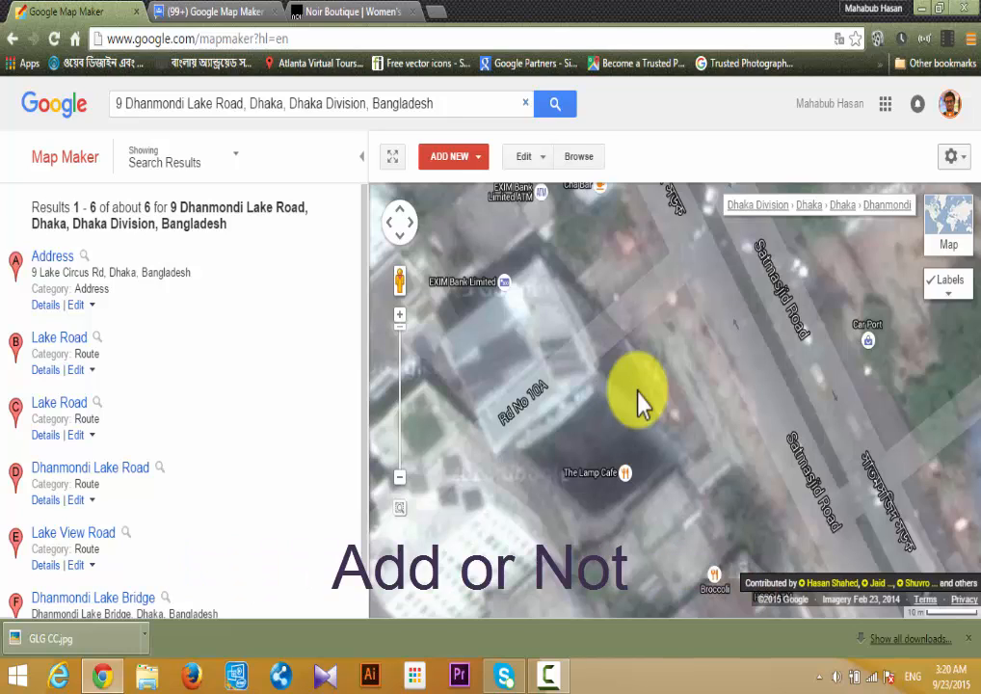
mouse_move(617, 375)
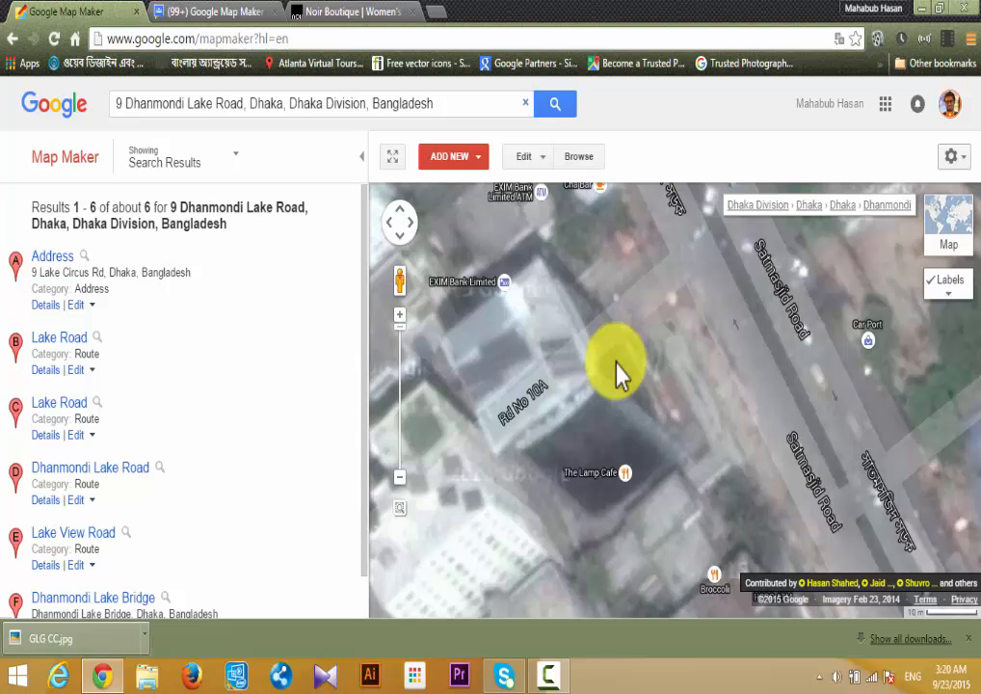
Step: Use Edit > Select a Place on the building to list the 26 nearby places
left_click(524, 156)
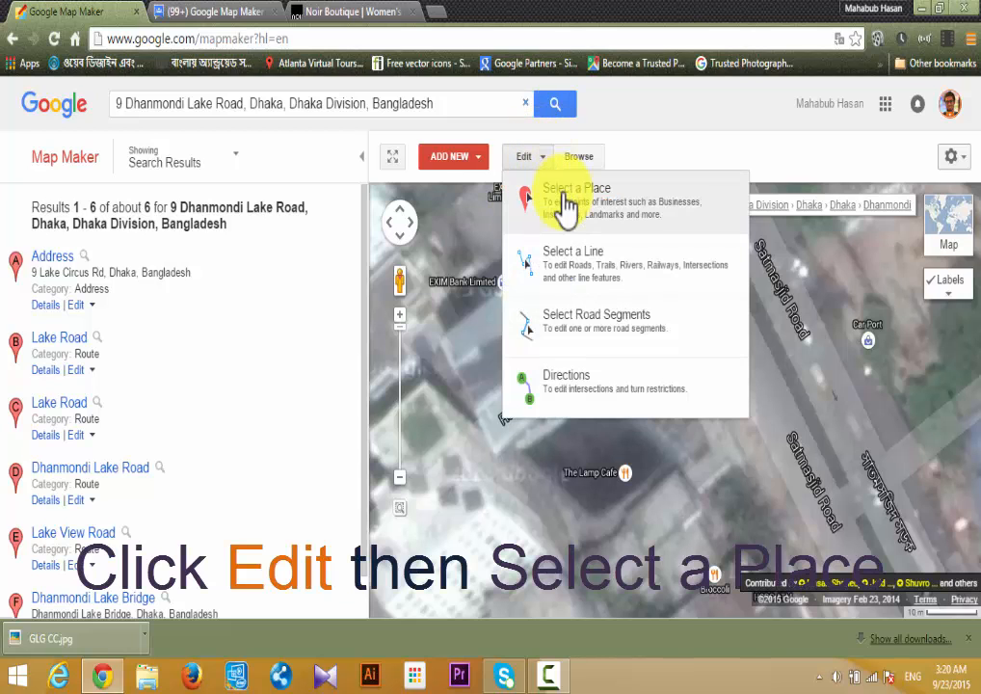
left_click(574, 197)
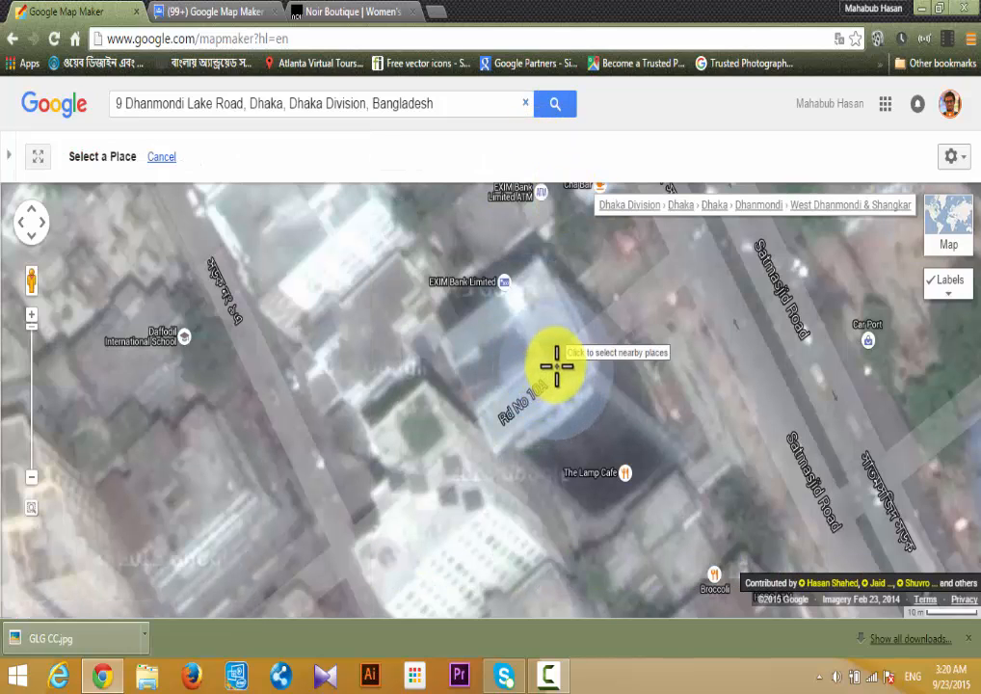
left_click(555, 104)
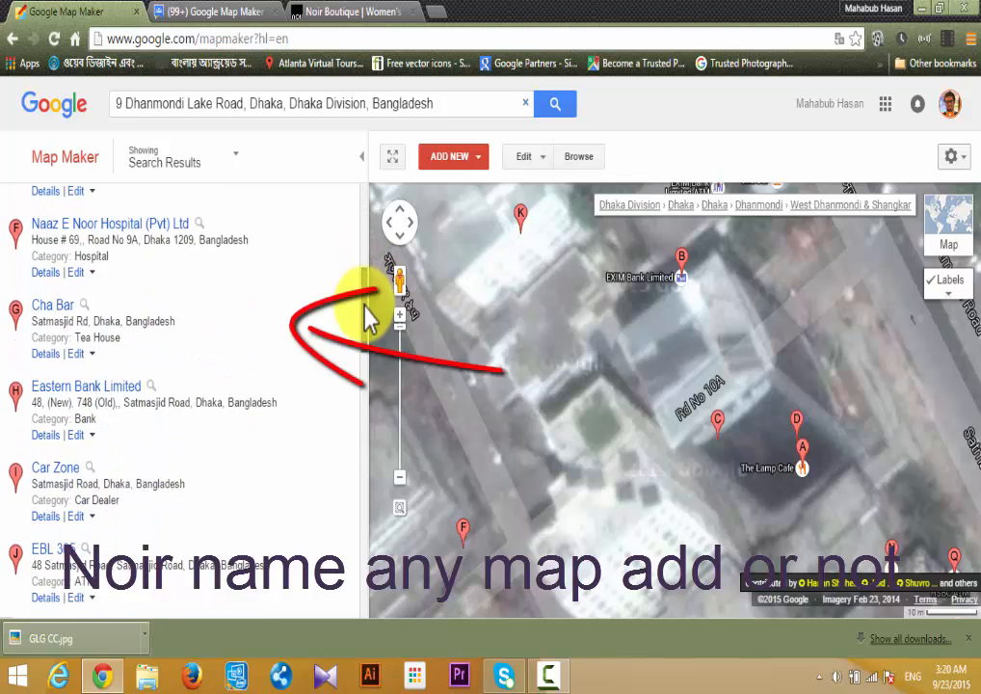
Step: Scroll through the nearby places list to confirm none is named Noir
scroll("down", 3)
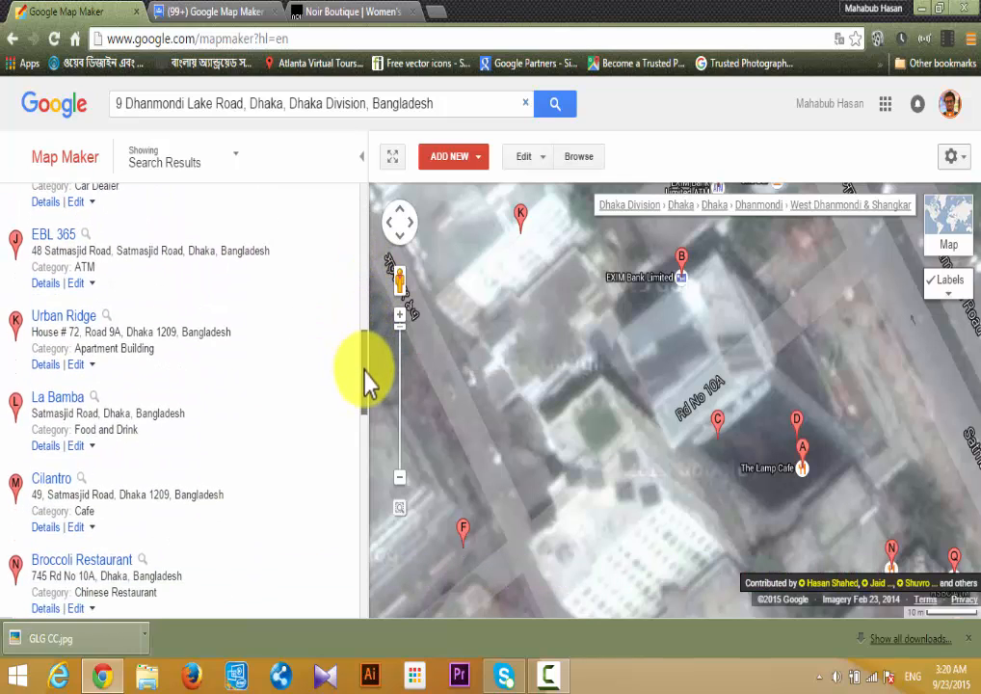
scroll("up", 3)
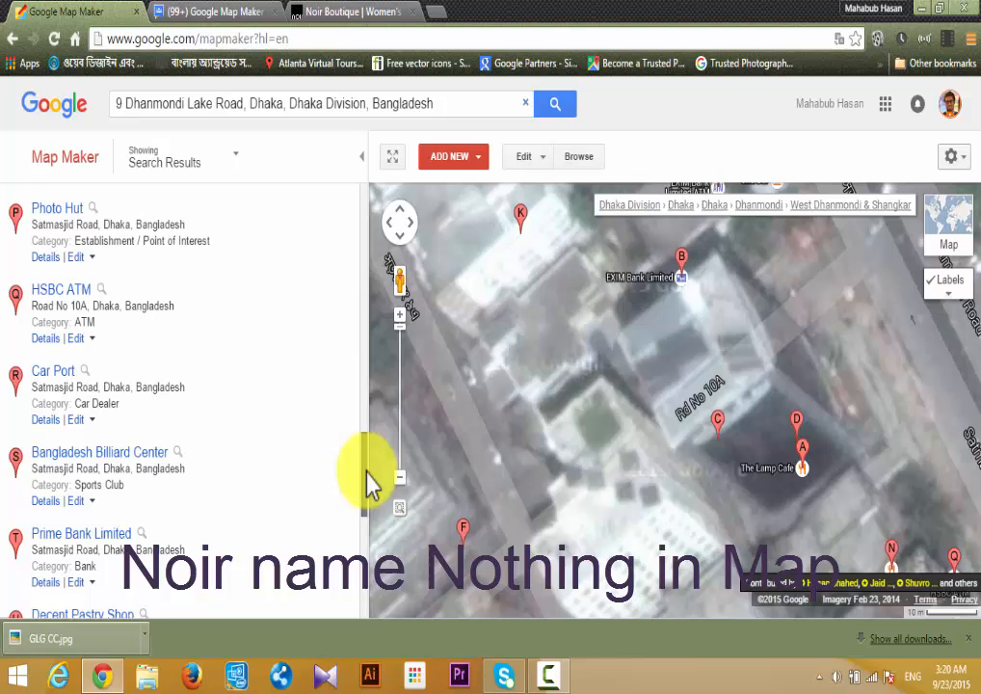
scroll("down", 3)
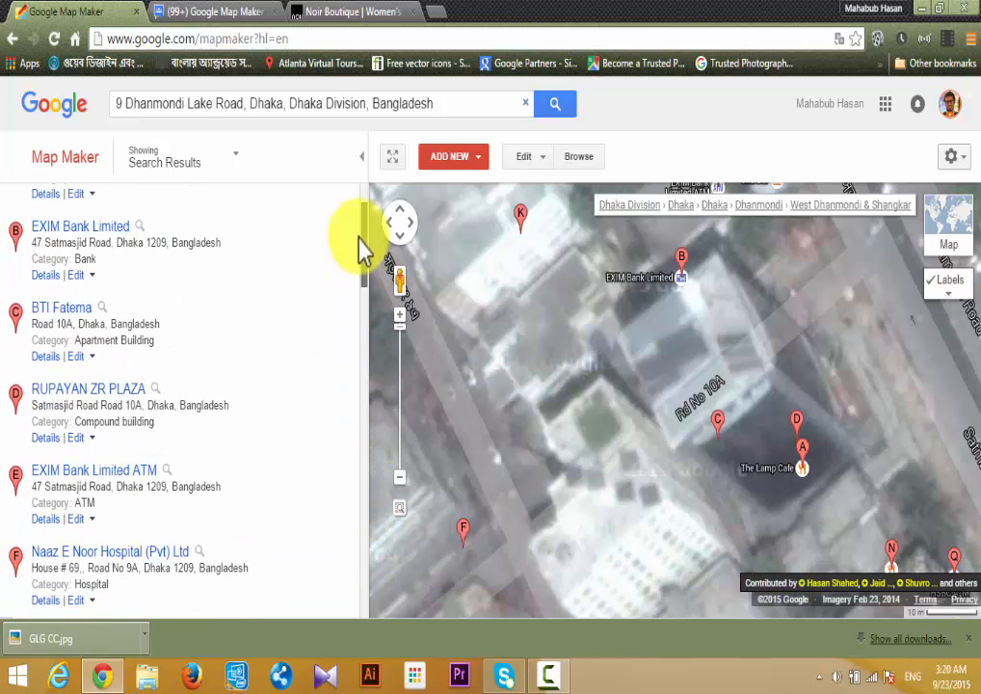
left_click(65, 156)
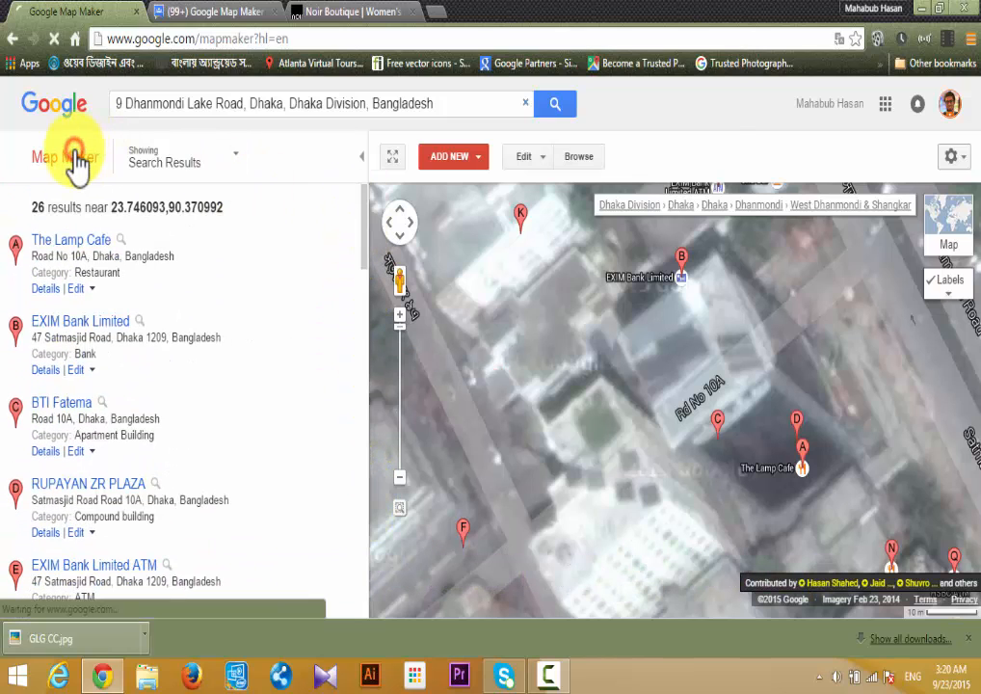
Step: Add a new place and drop its marker on the building beside Road No 10A
left_click(453, 156)
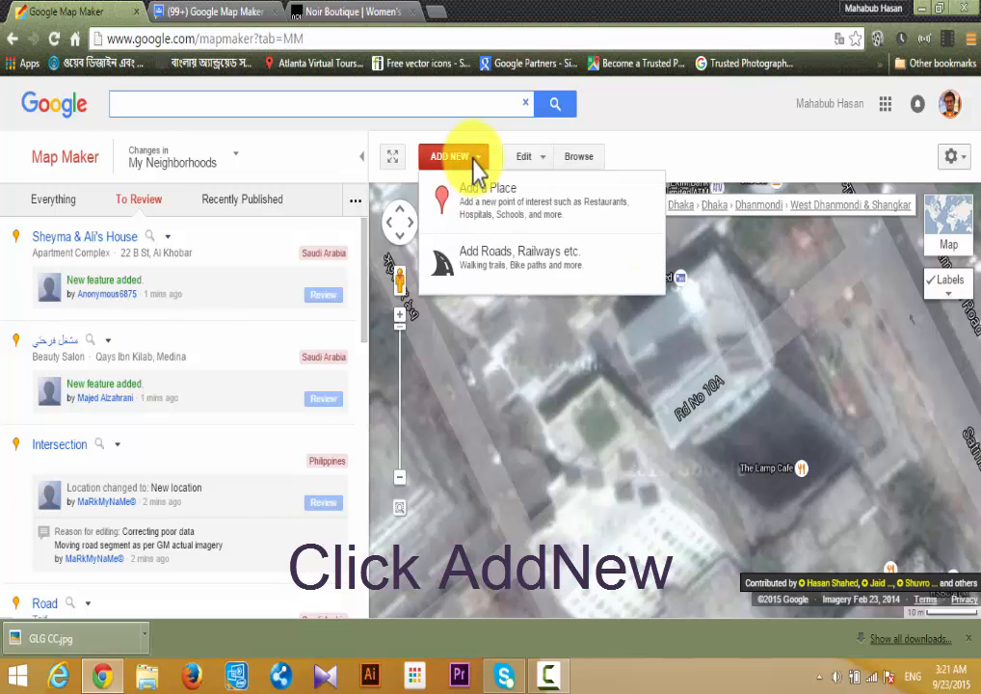
left_click(485, 198)
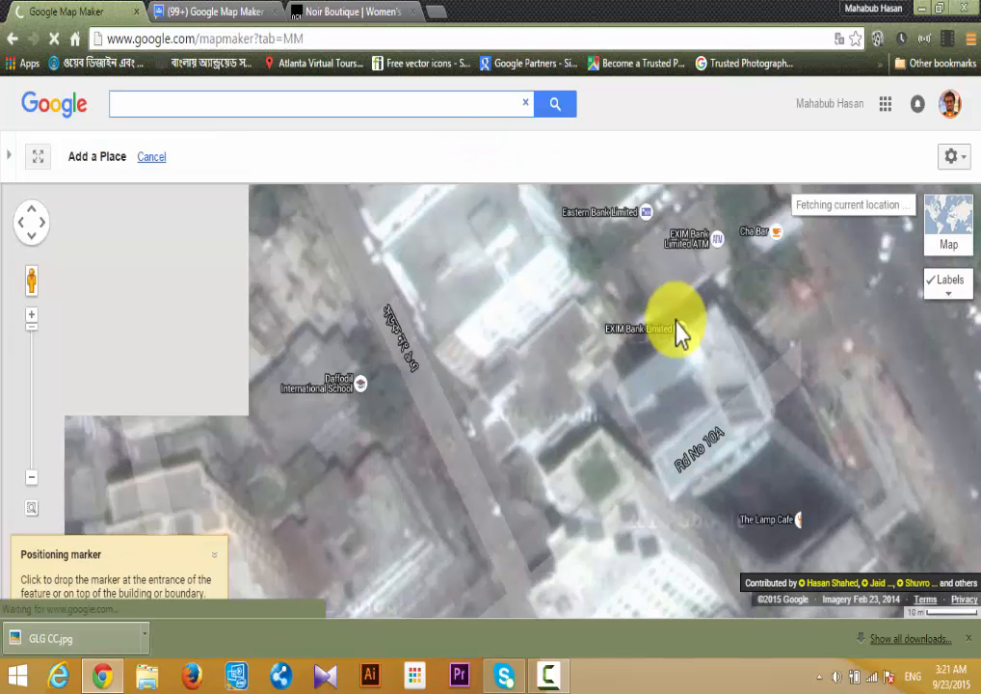
left_click(679, 332)
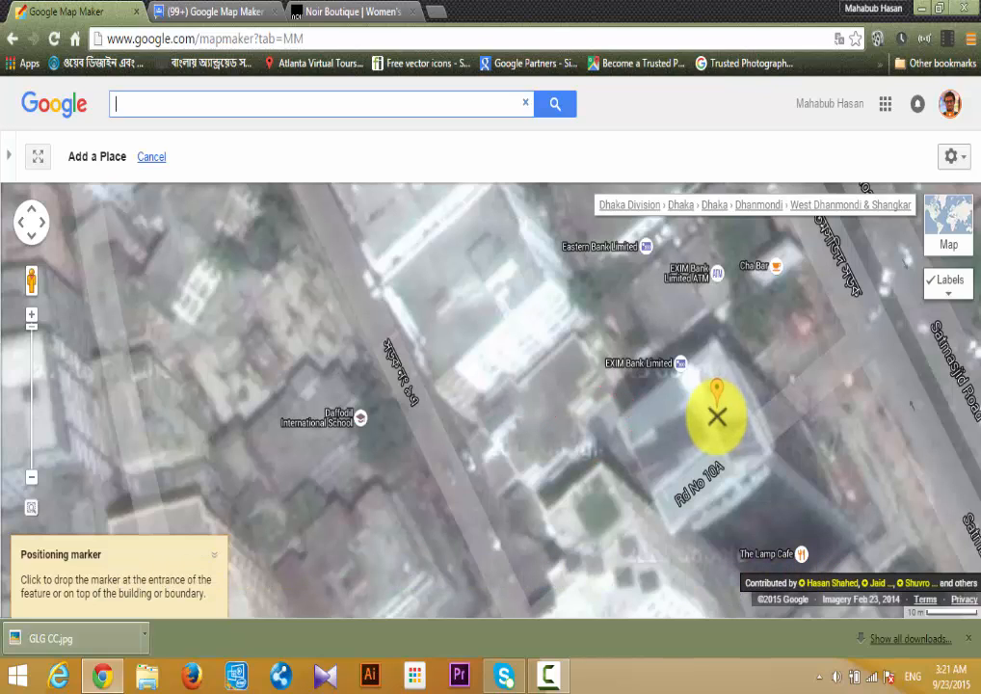
left_click(717, 416)
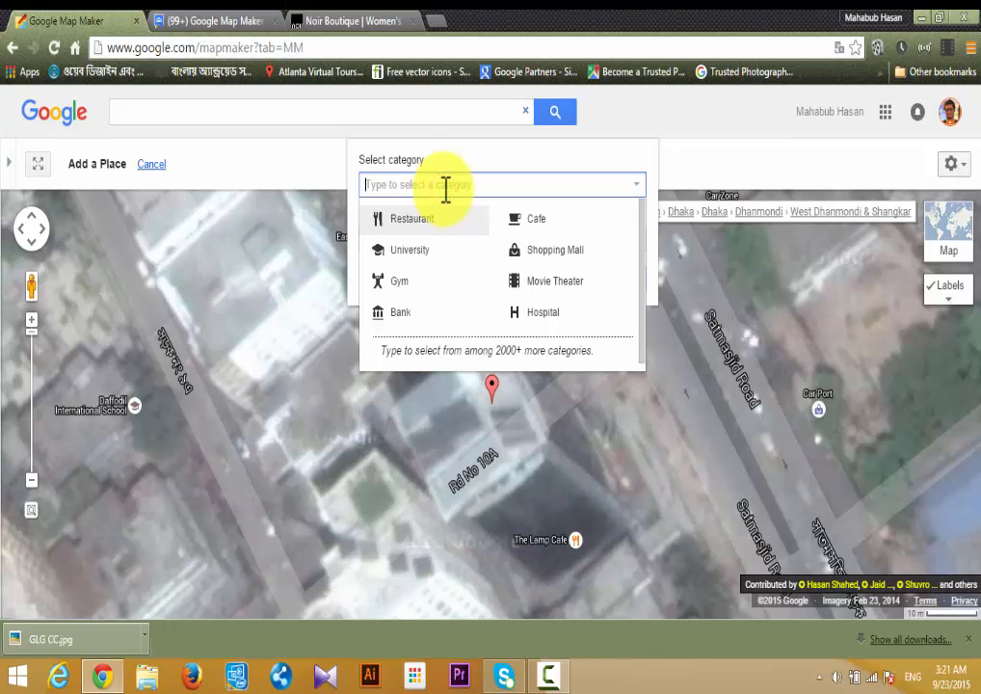
Step: Make the new place a Clothing Store named Noir and continue to its details
type("c")
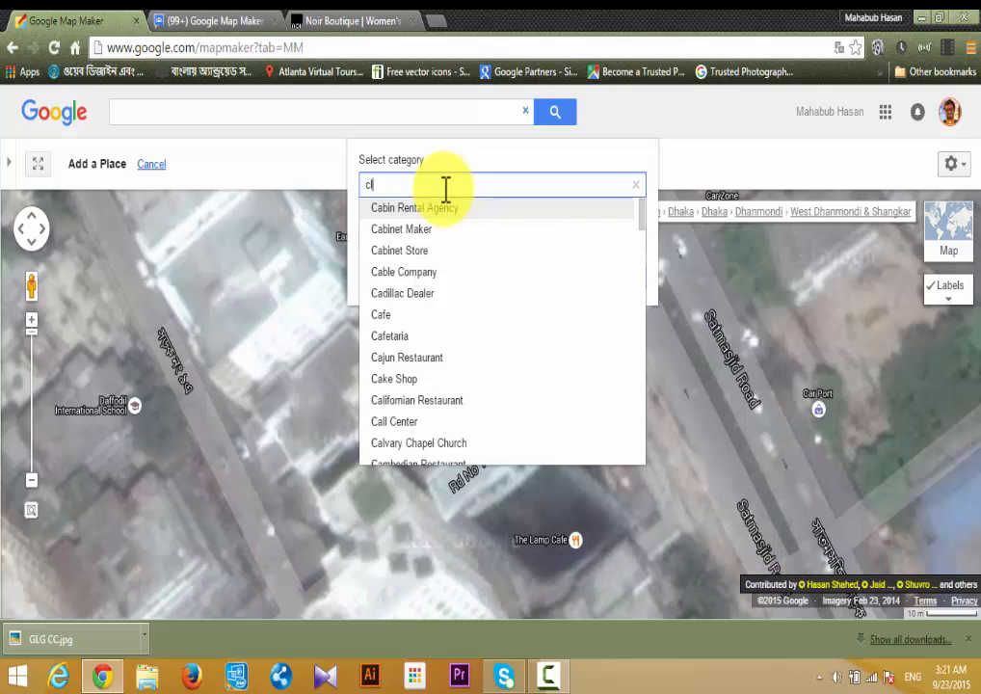
type("lothi")
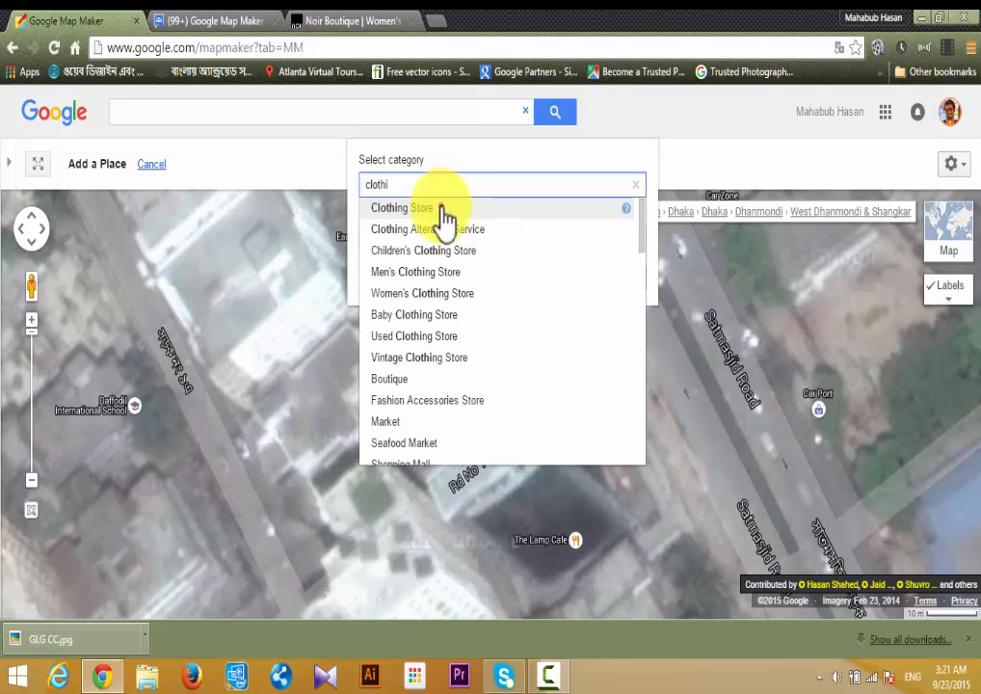
left_click(403, 208)
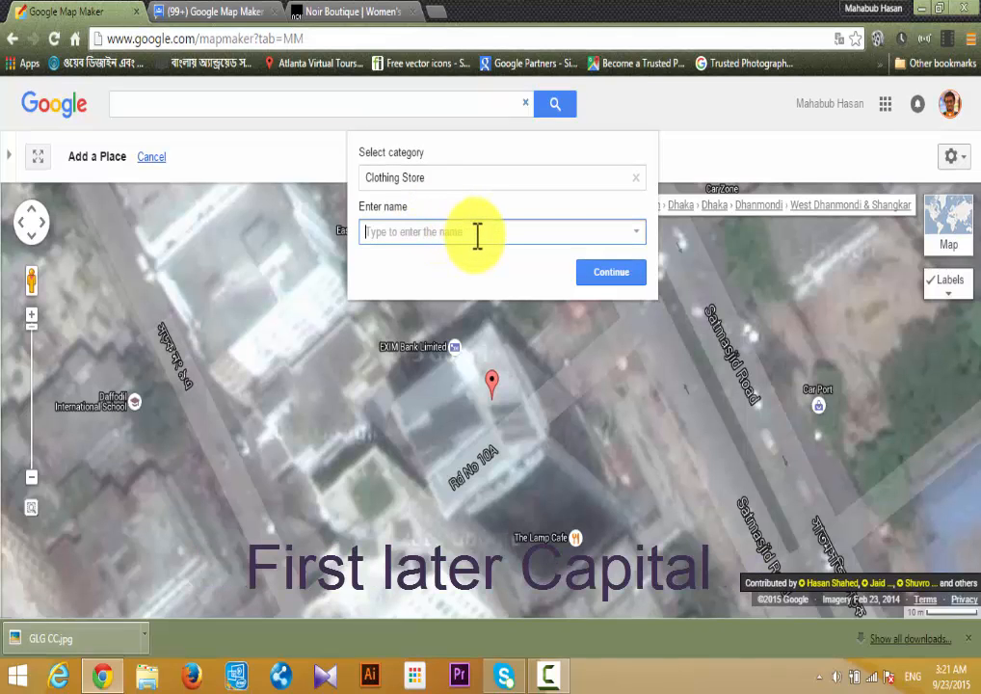
type("No")
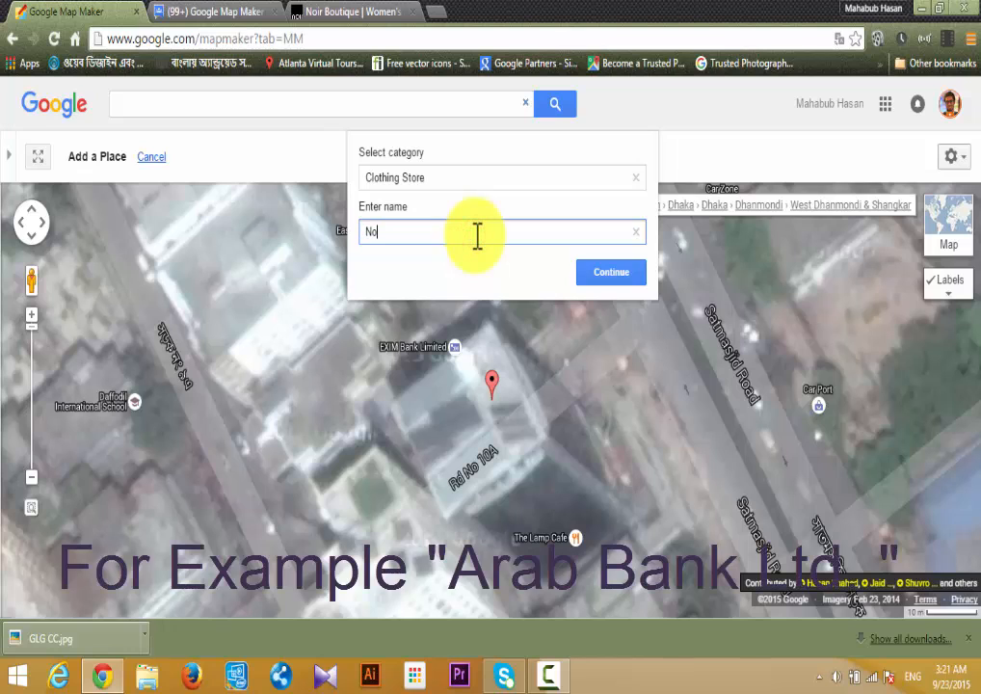
type("ir")
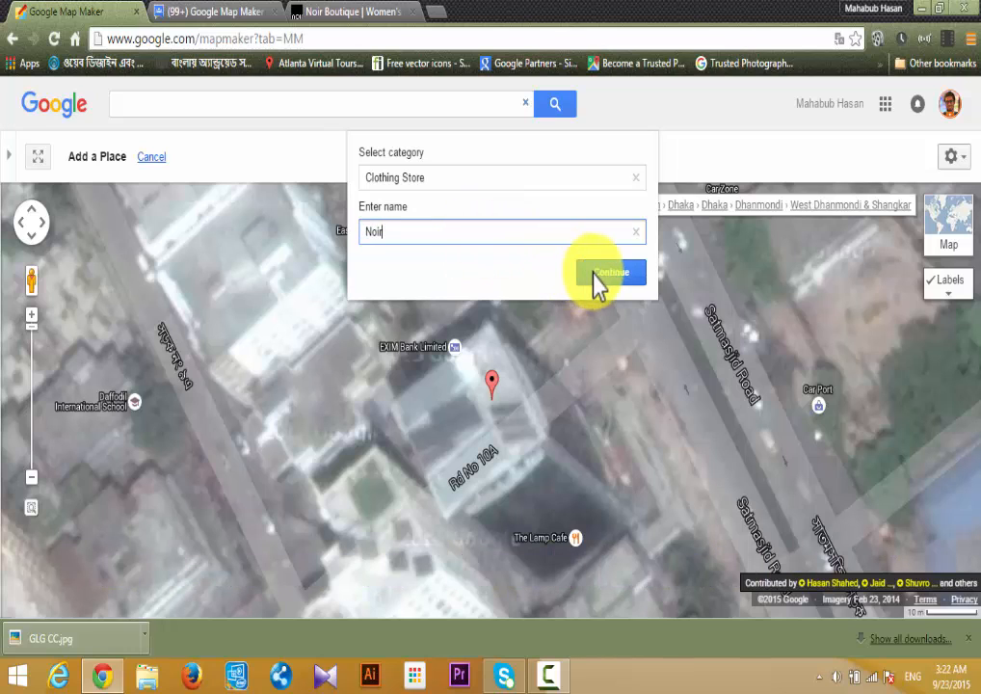
left_click(609, 272)
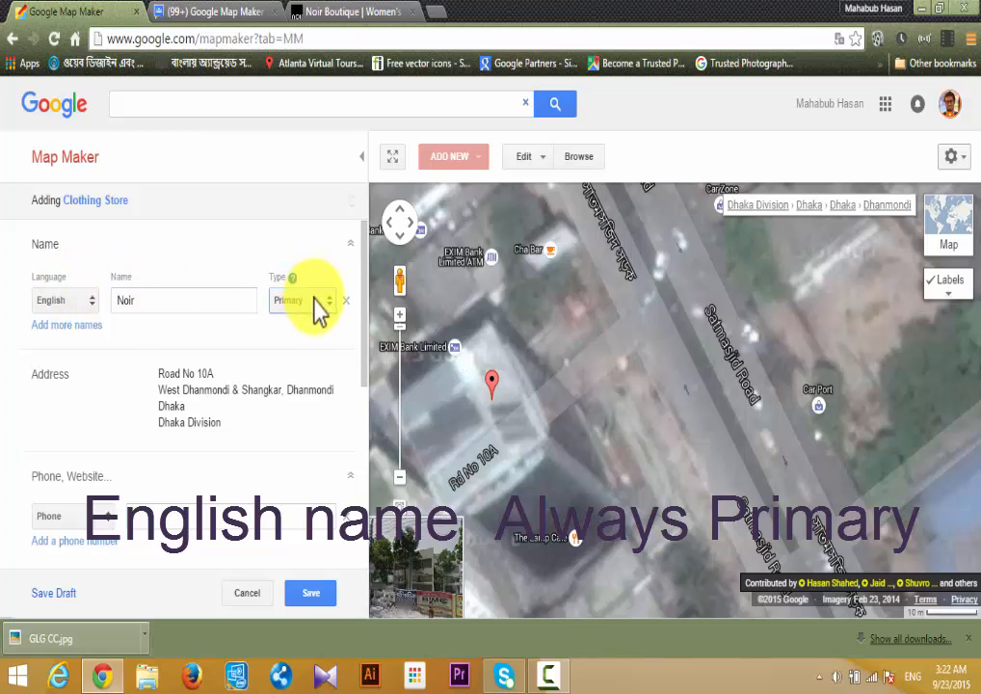
Step: Add a second, Bengali-language local name beneath the English name Noir
left_click(66, 324)
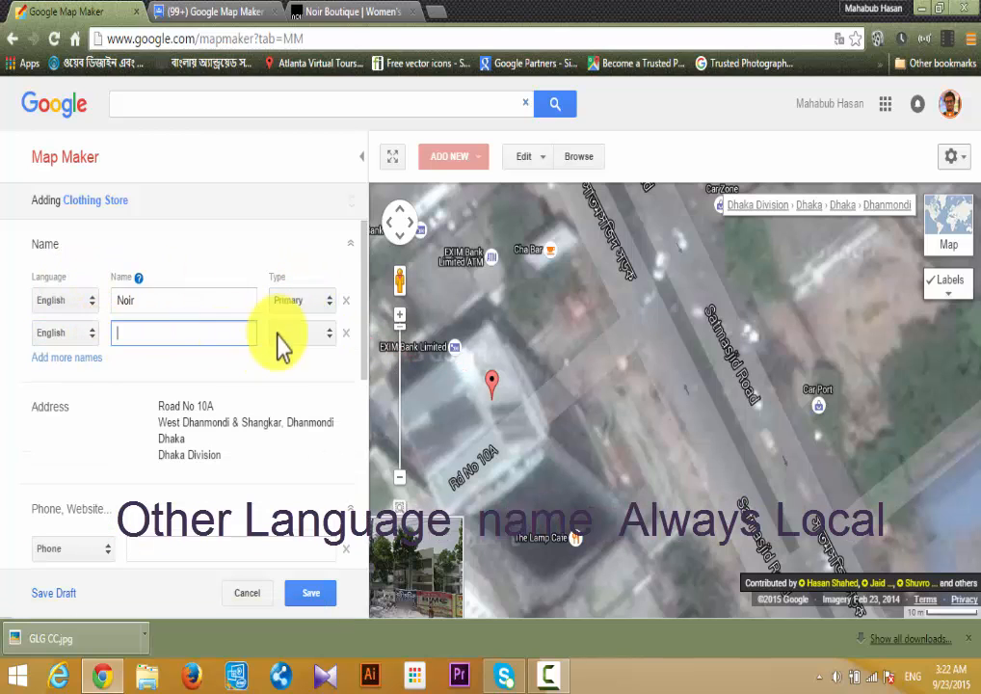
left_click(301, 331)
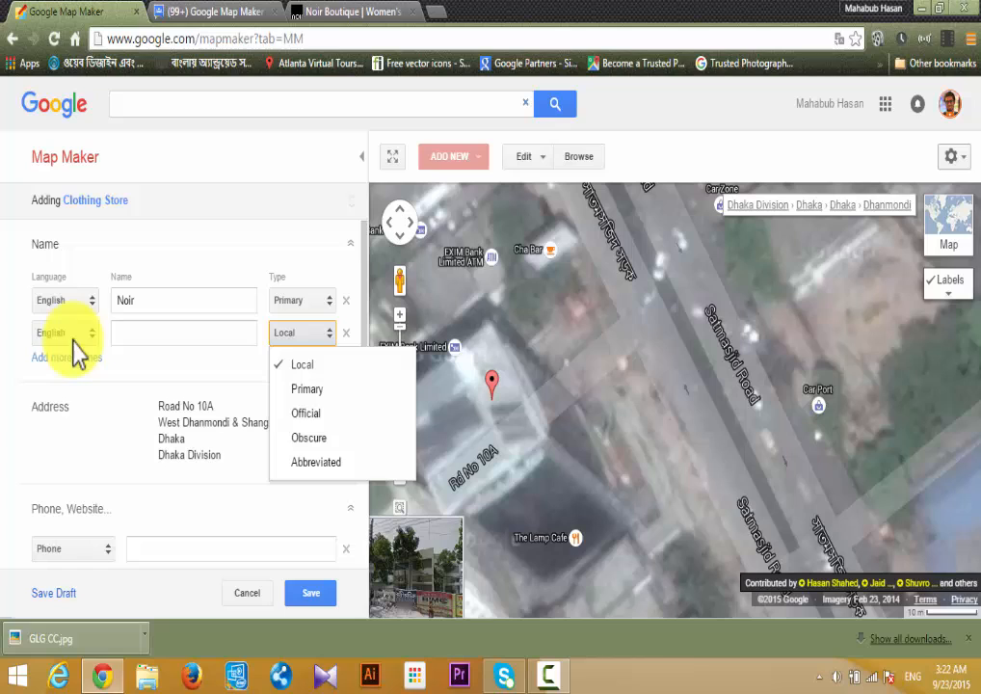
left_click(61, 331)
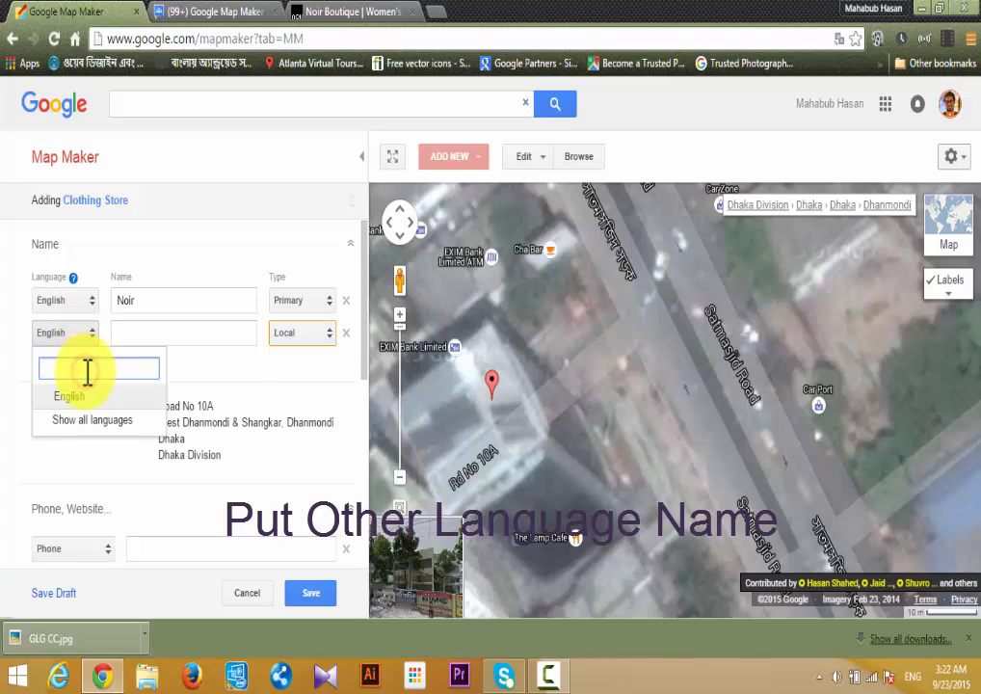
type("Beni")
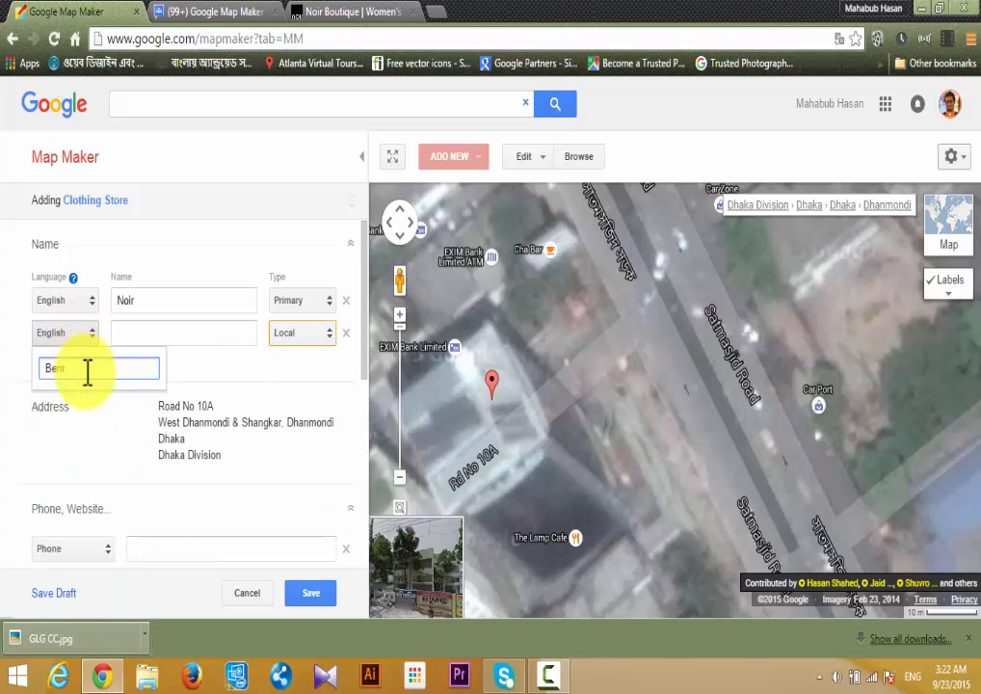
type("Ben")
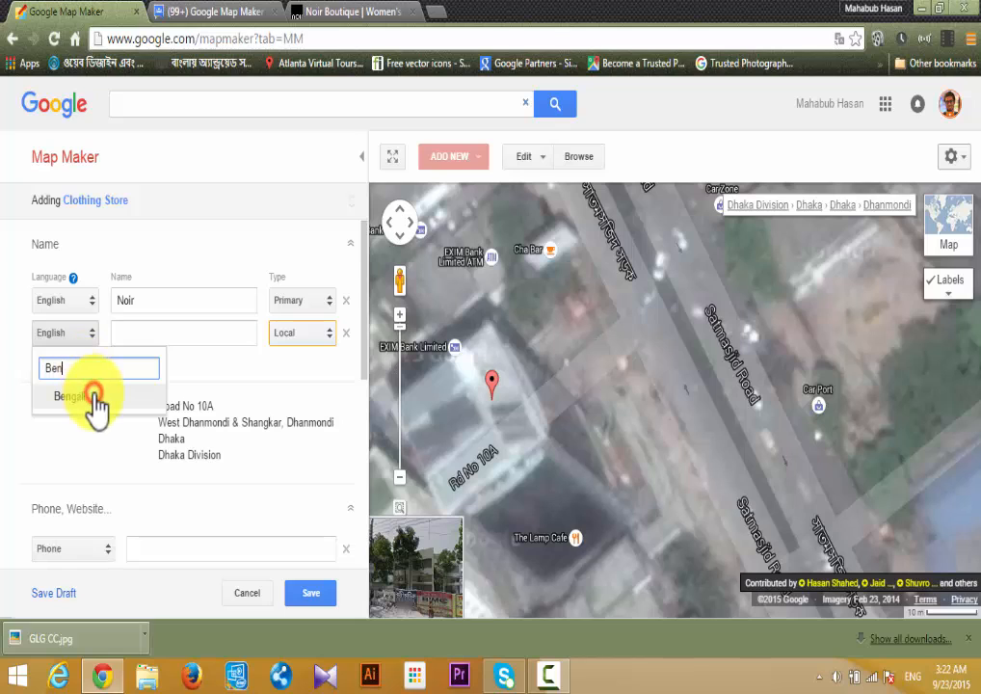
left_click(70, 397)
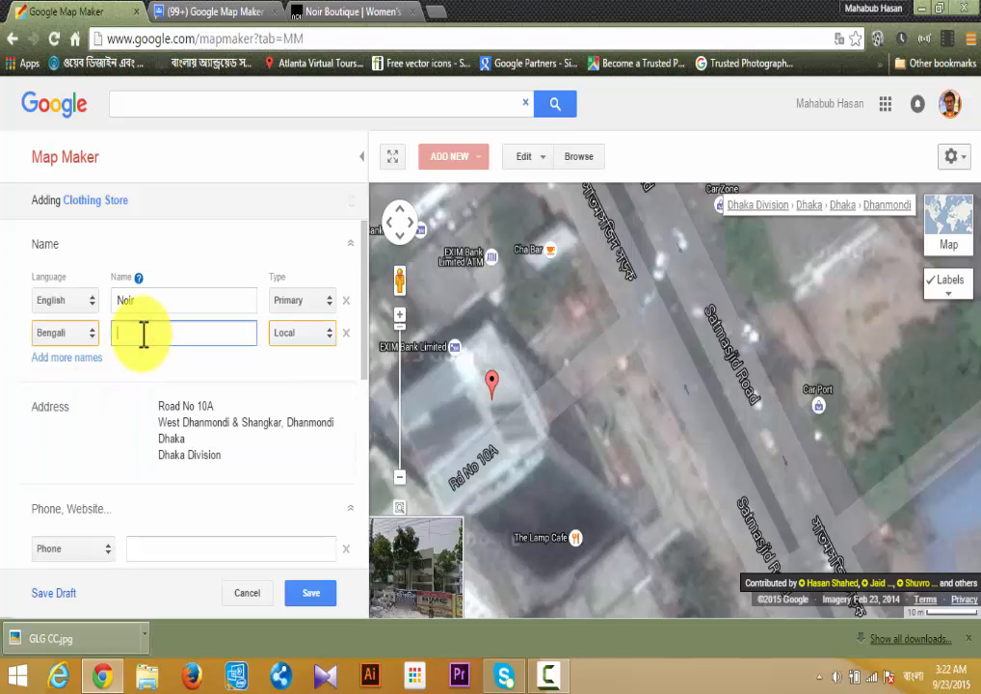
type("নইর")
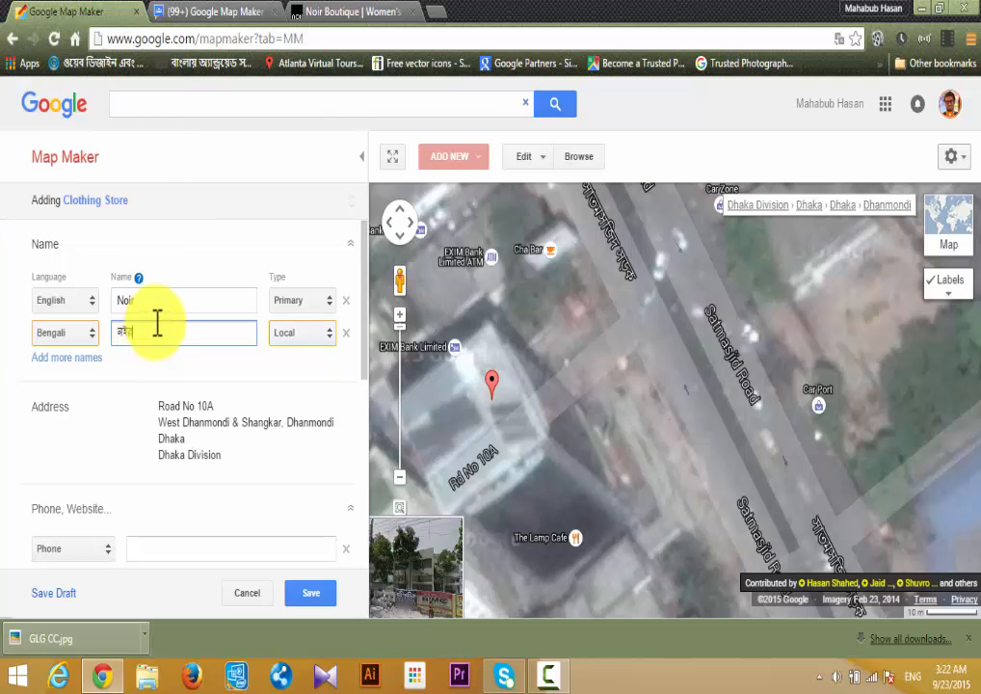
Step: Check the store's own website for its address and return to the edit form
scroll("down", 3)
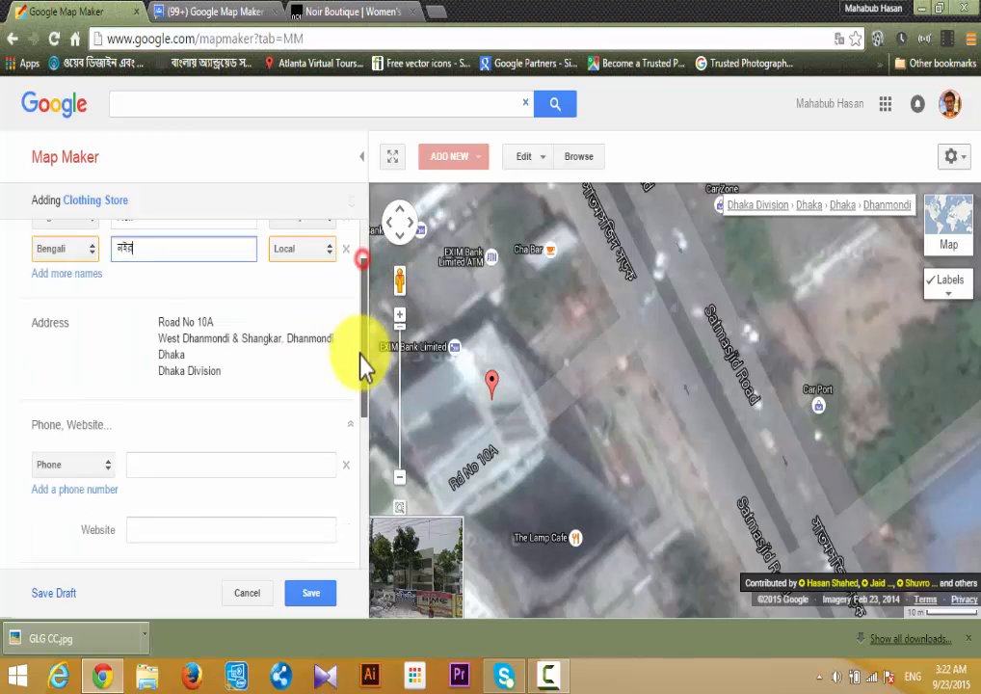
scroll("down", 3)
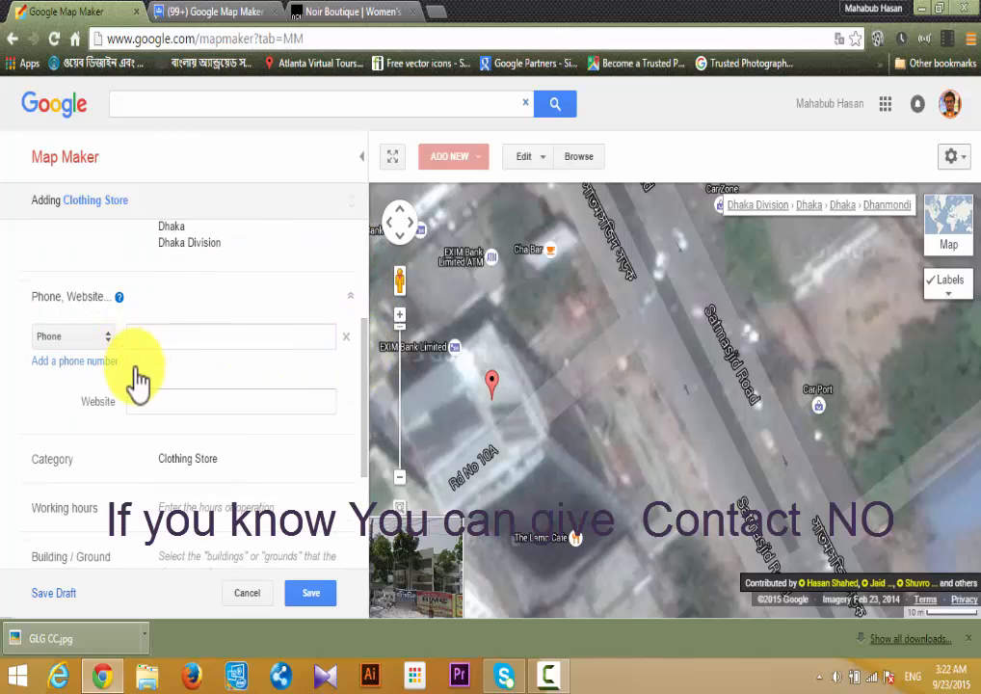
left_click(346, 11)
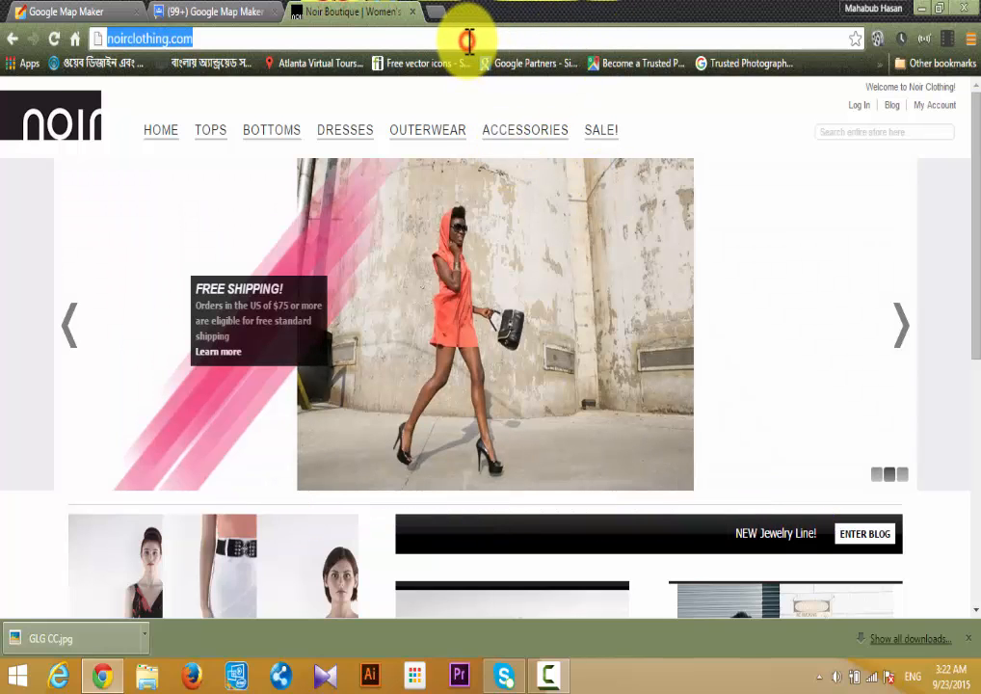
left_click(77, 12)
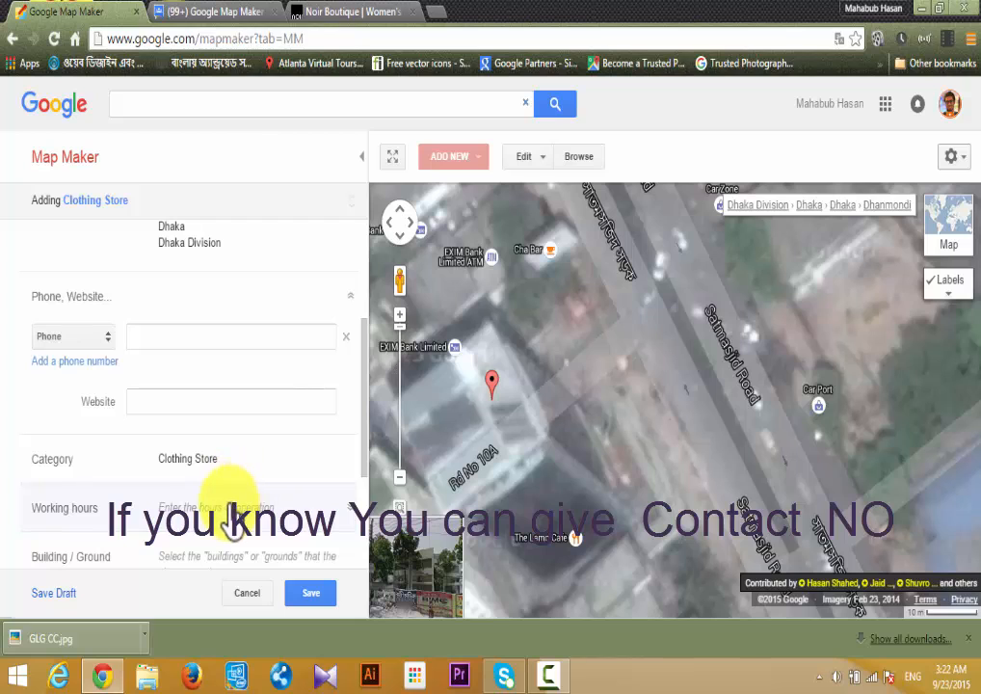
left_click(232, 401)
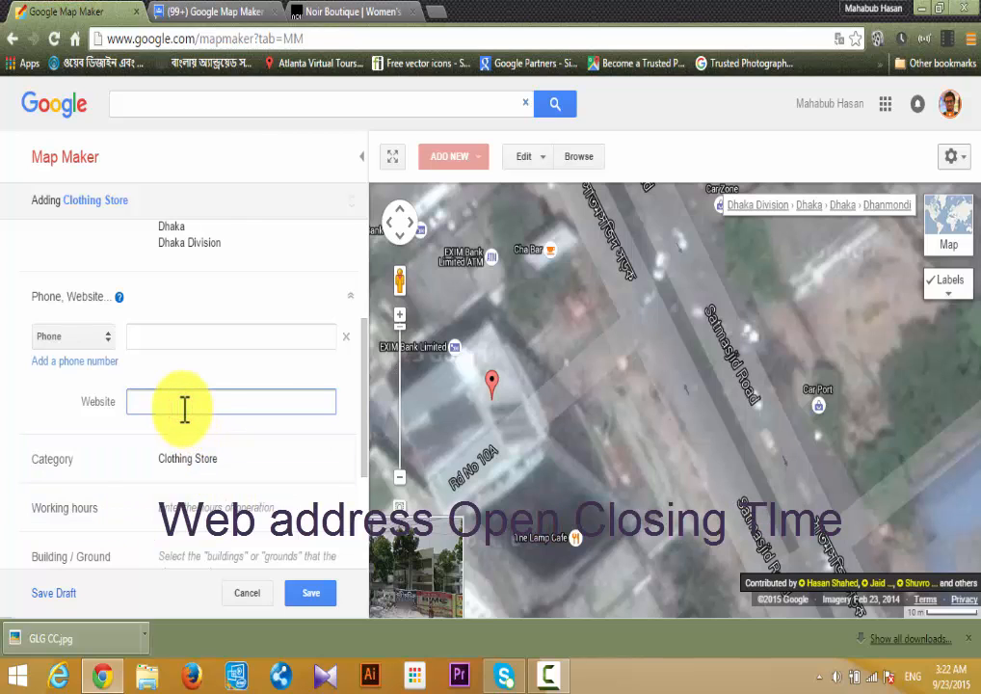
type("http://noirclothing.com/")
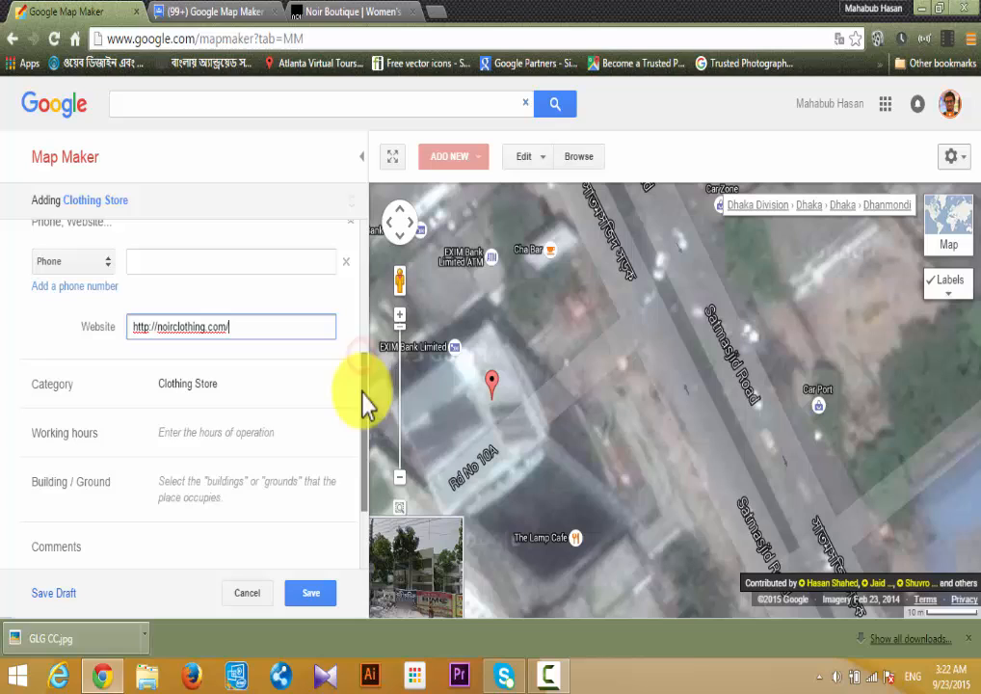
left_click(216, 431)
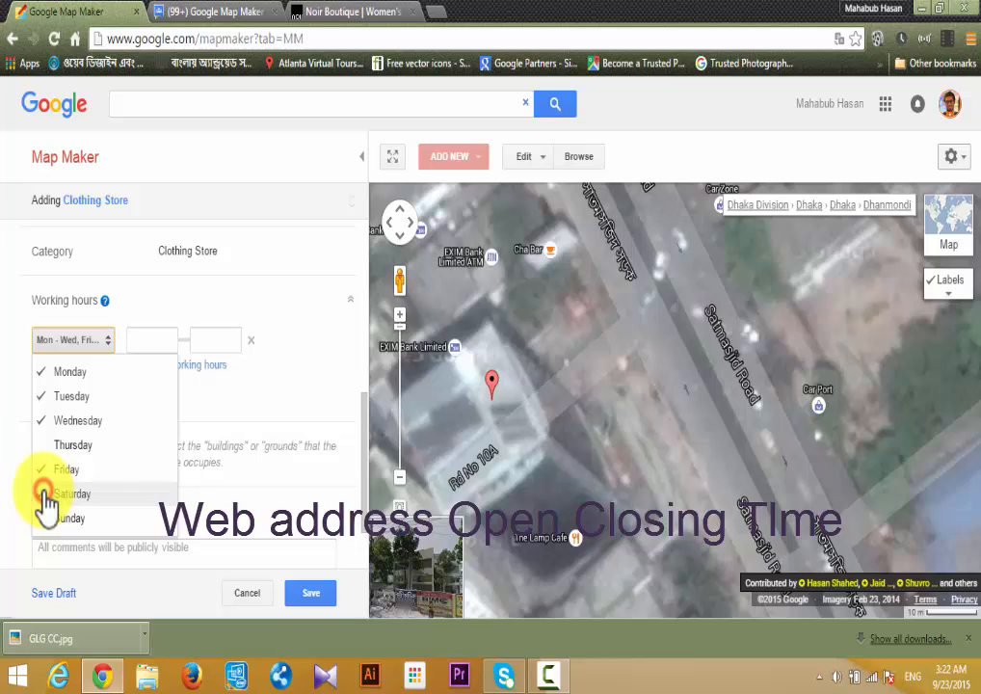
Step: Set working hours 9:30am to 8:00pm on the chosen days and save the listing
left_click(151, 339)
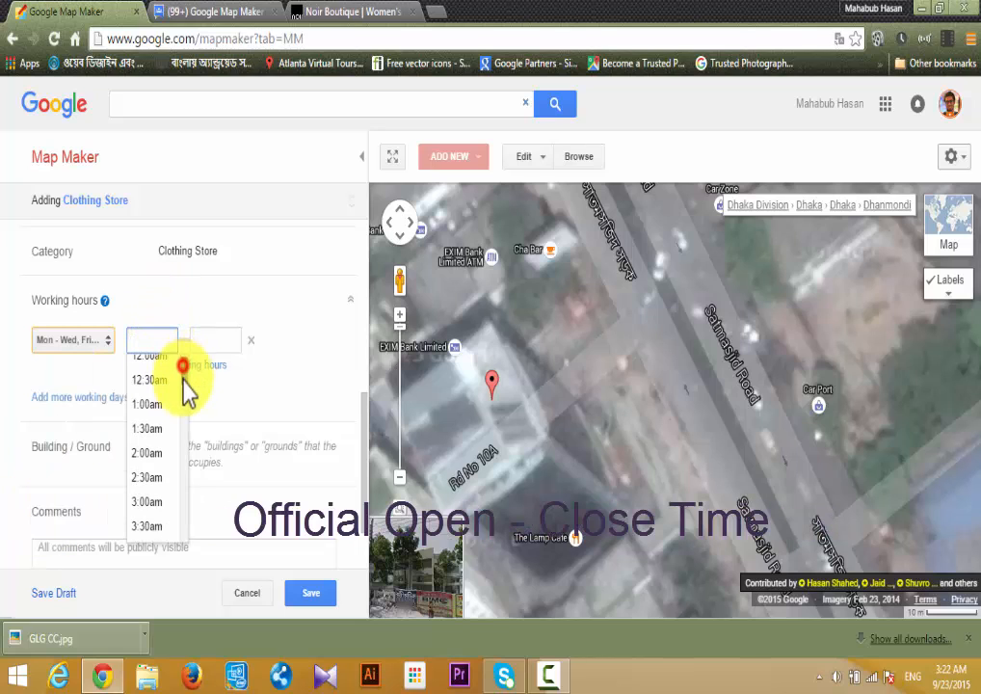
scroll("down", 3)
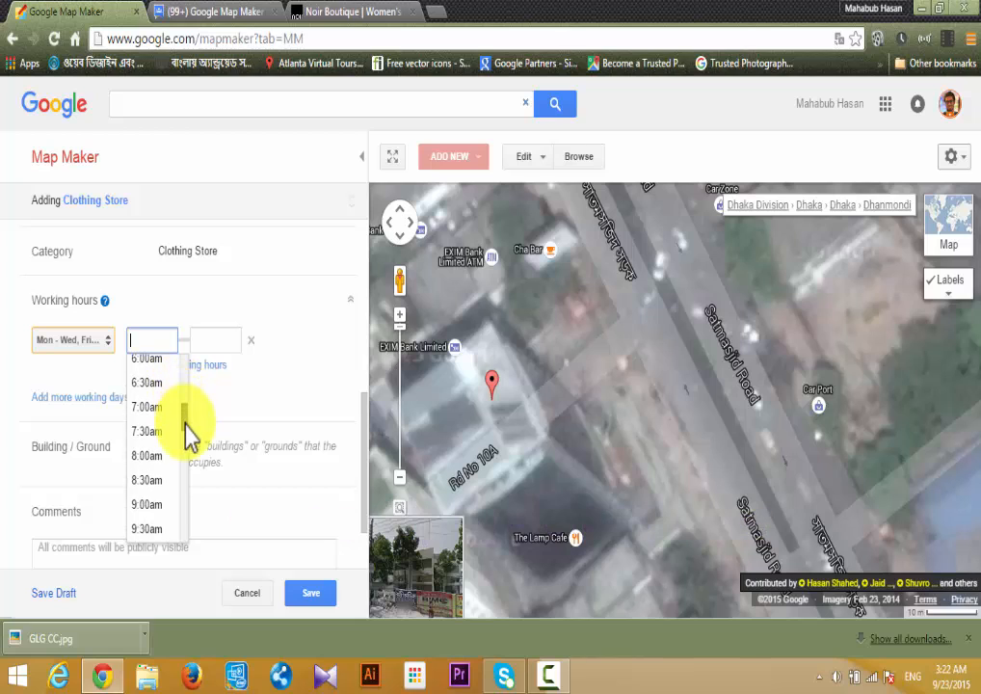
left_click(147, 528)
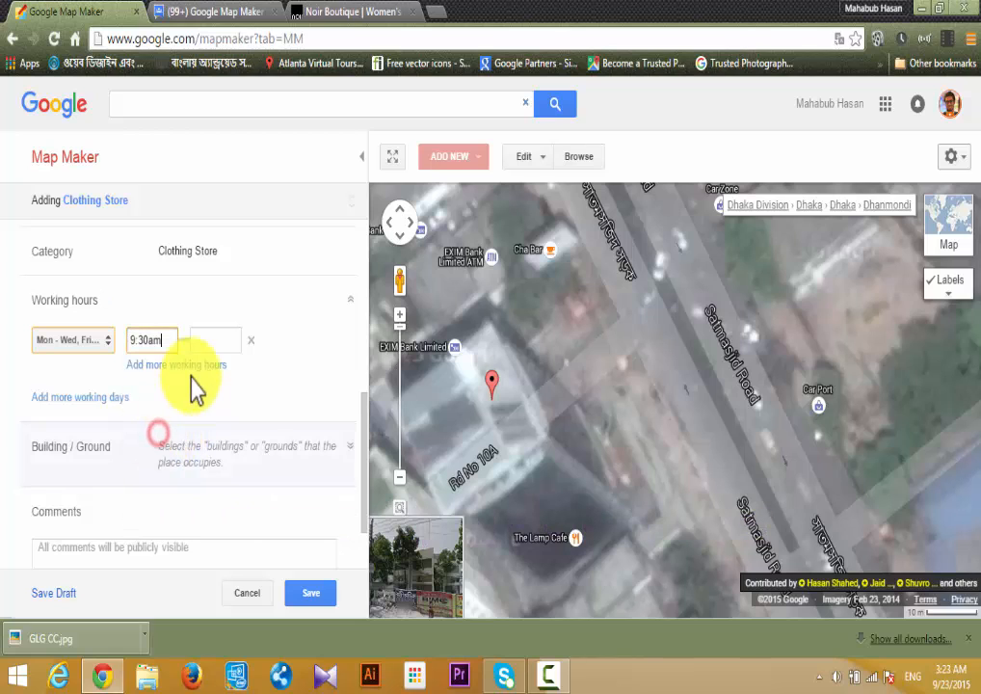
left_click(216, 339)
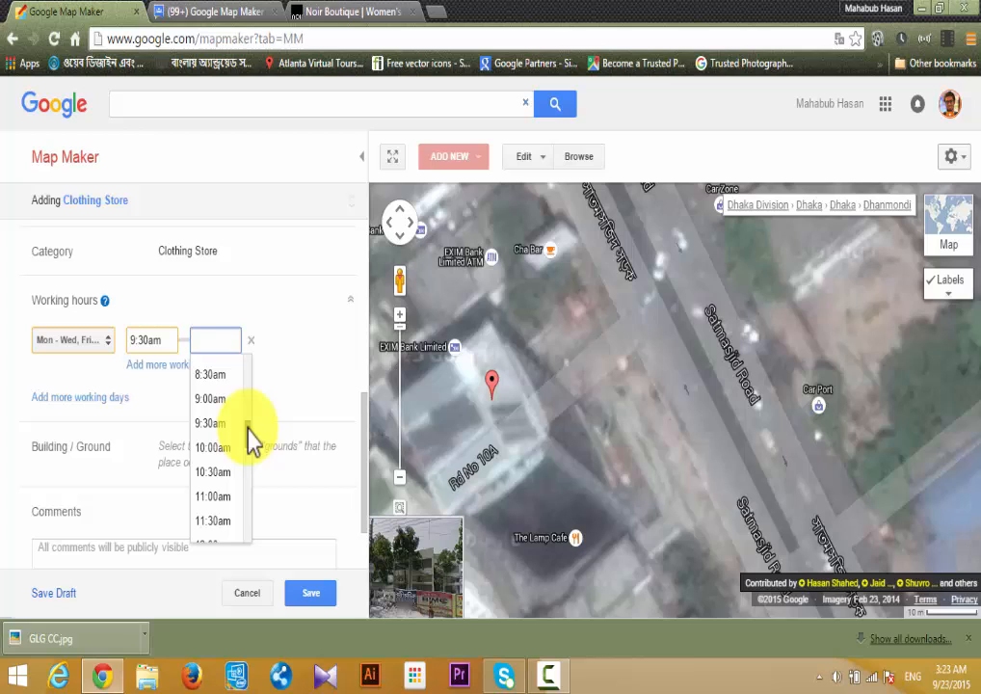
scroll("down", 3)
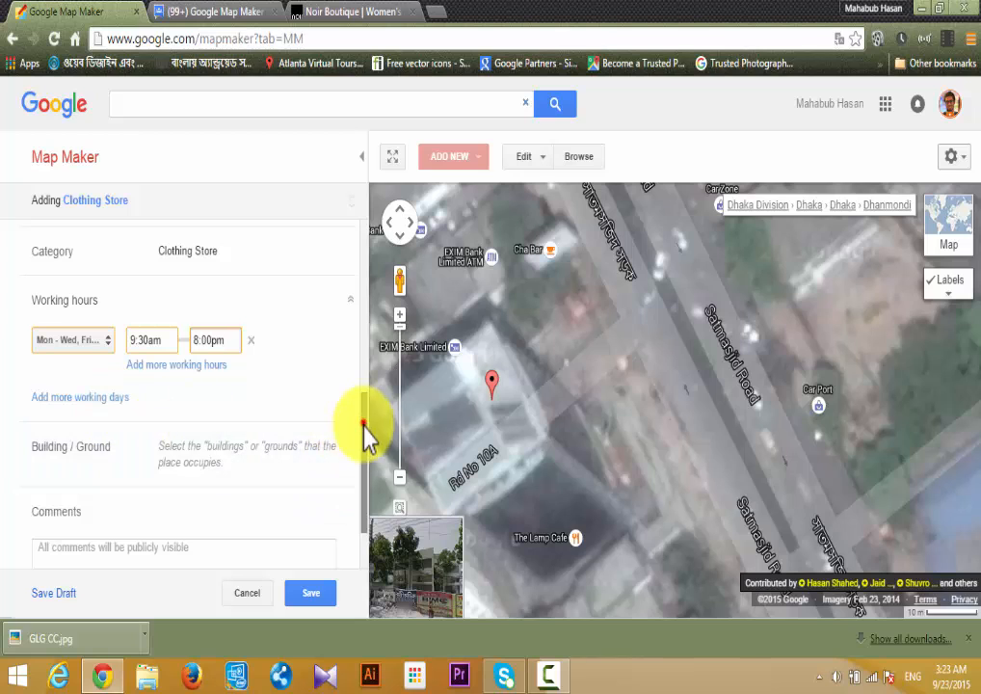
scroll("down", 3)
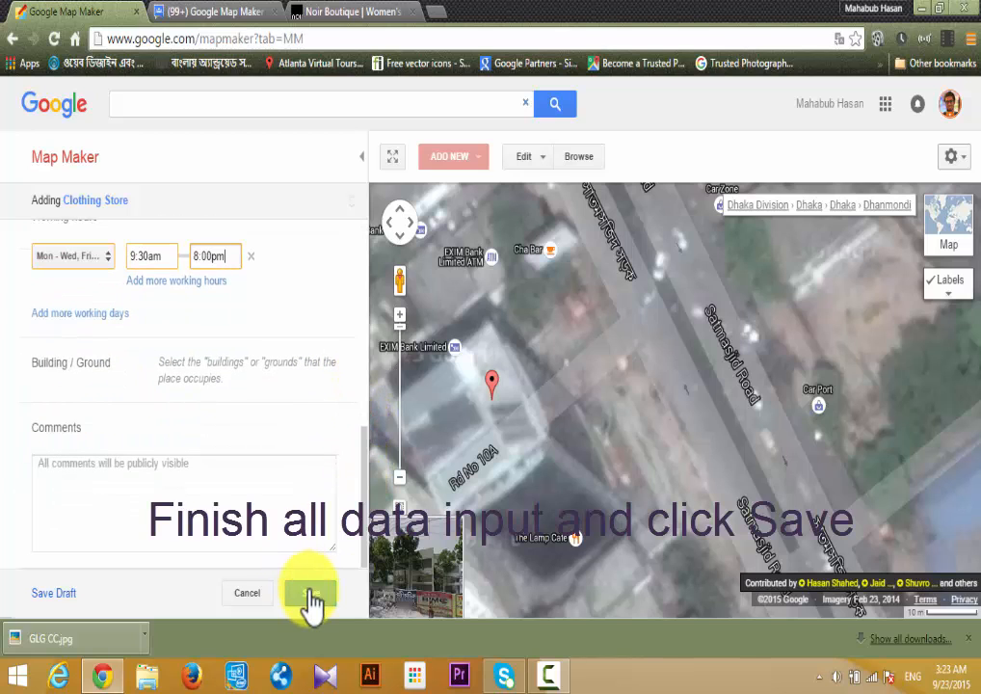
left_click(308, 593)
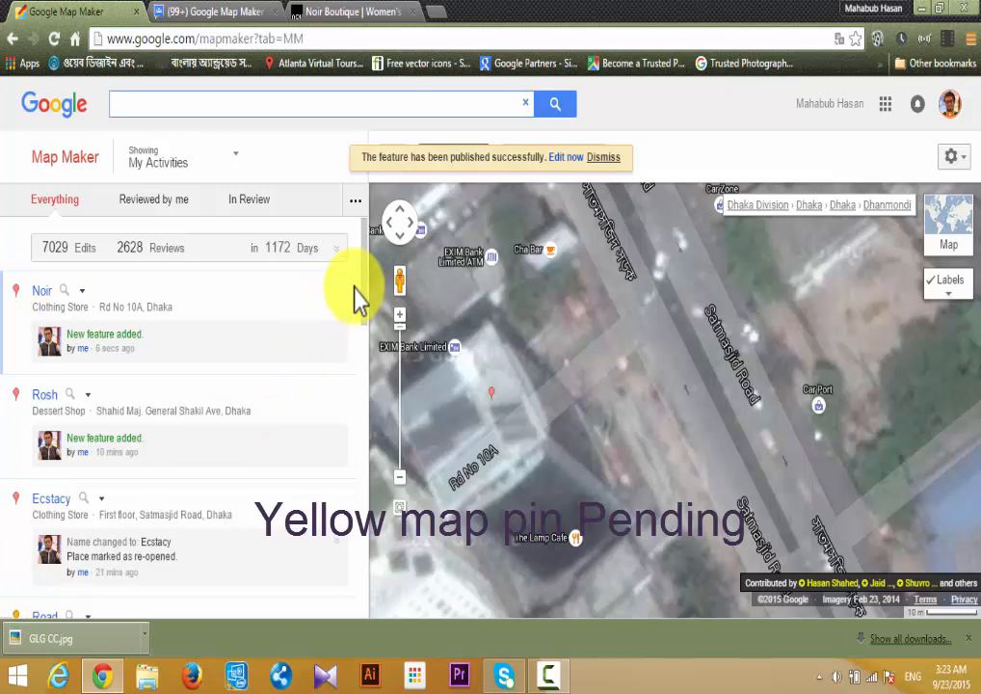
Step: Browse My Activities and return to Noir's new-feature entry at the top
scroll("down", 3)
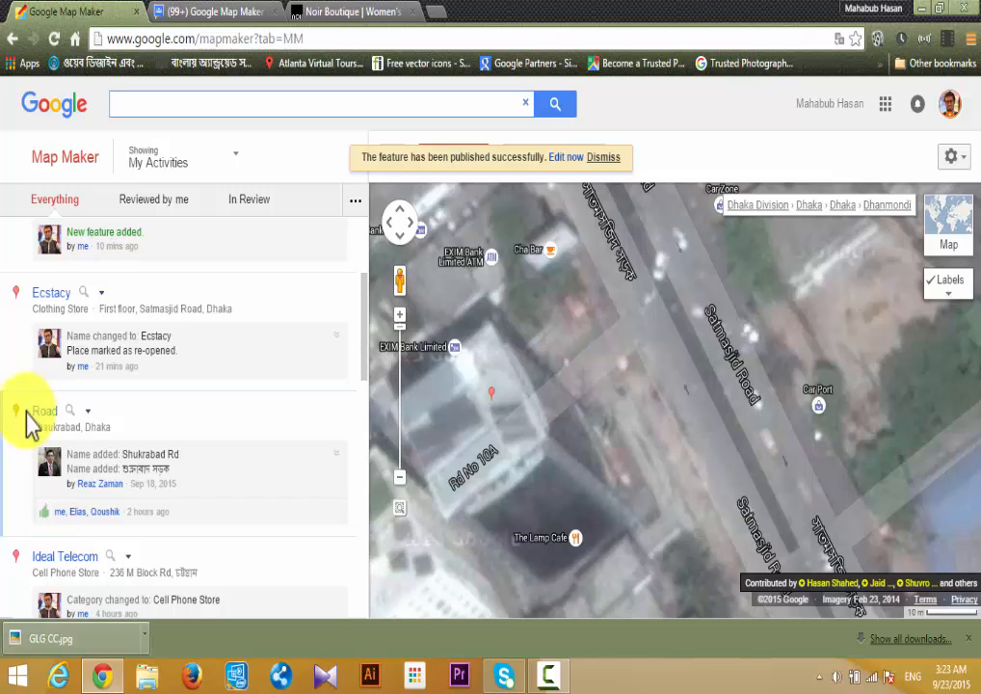
left_click(601, 158)
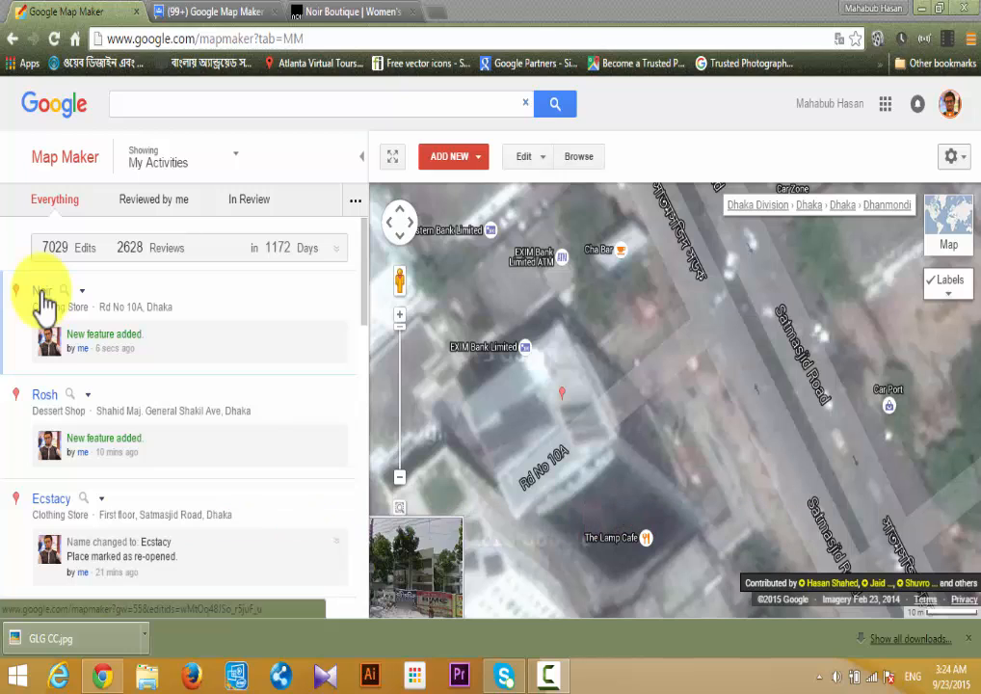
Step: Copy the Noir edit's link address and switch to the Map Maker product forum
right_click(42, 293)
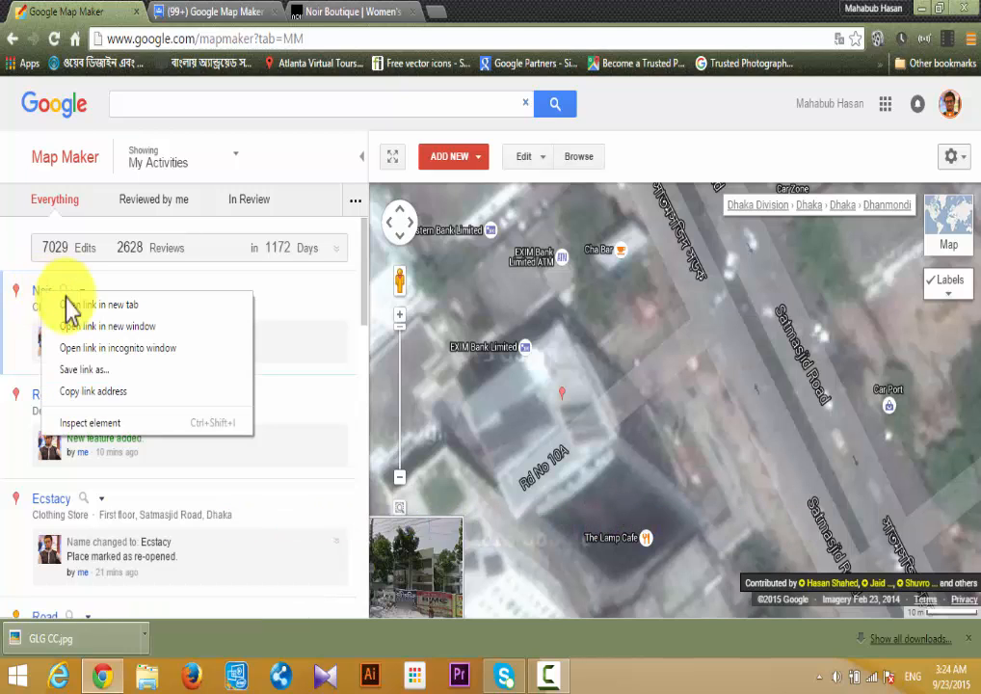
mouse_move(162, 370)
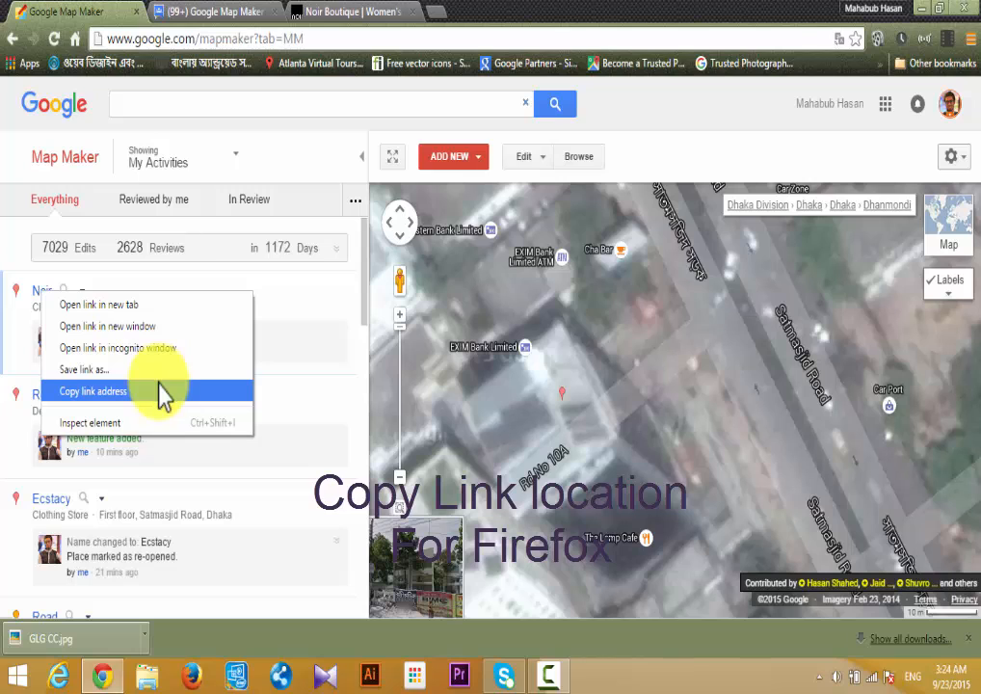
left_click(92, 389)
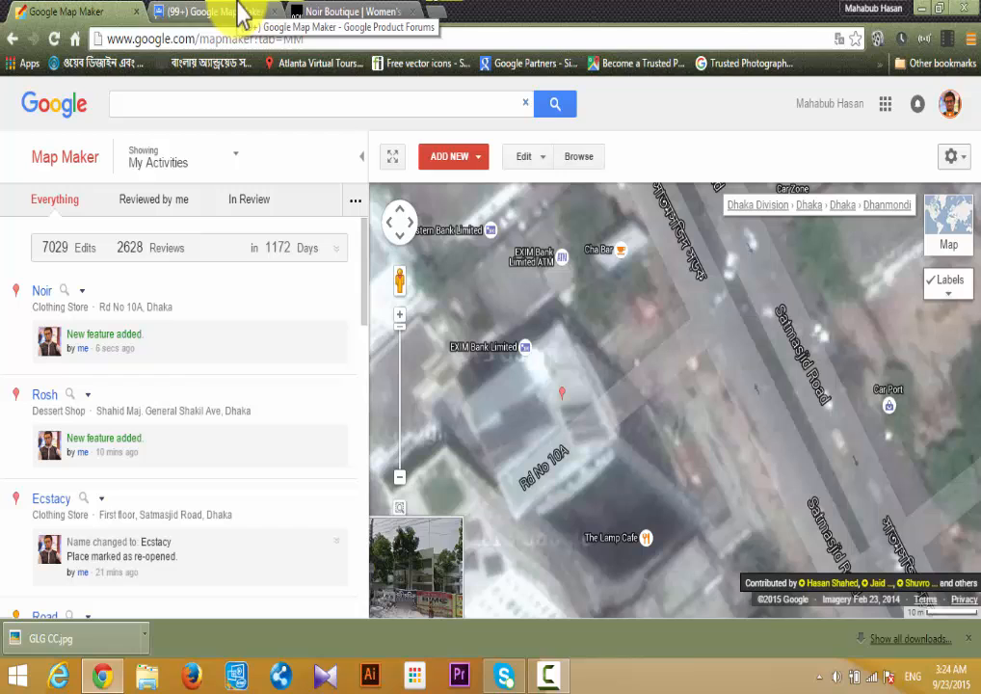
left_click(202, 12)
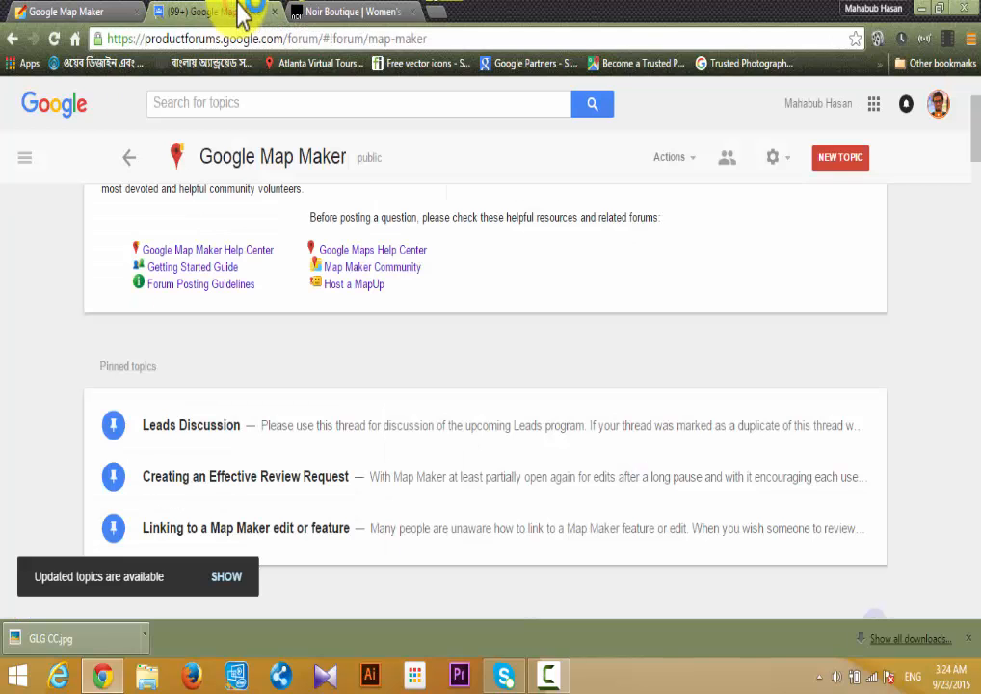
mouse_move(511, 19)
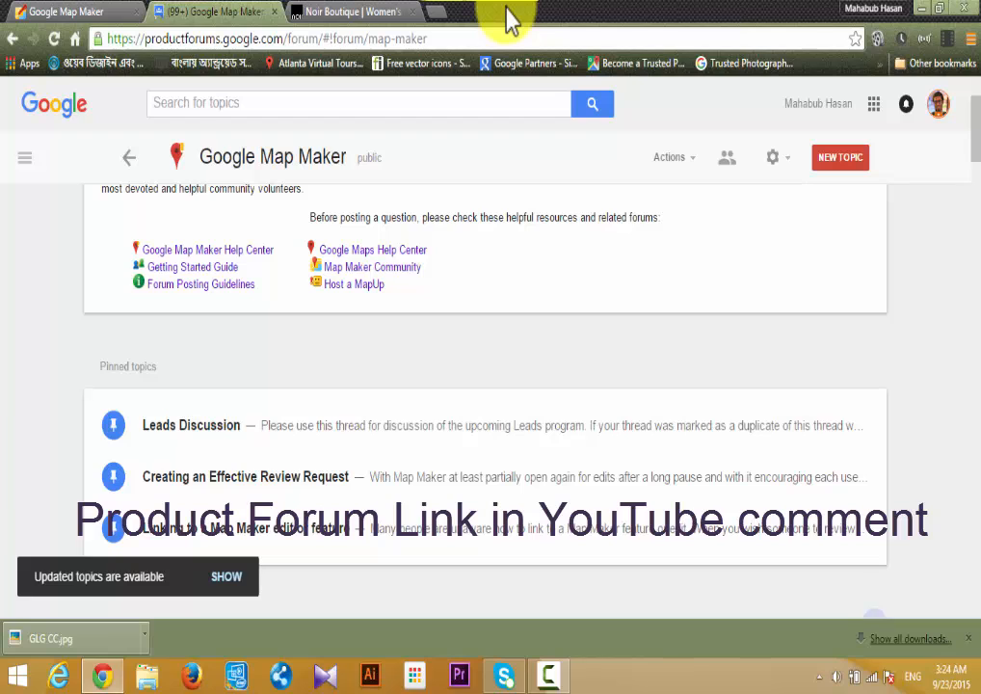
mouse_move(840, 158)
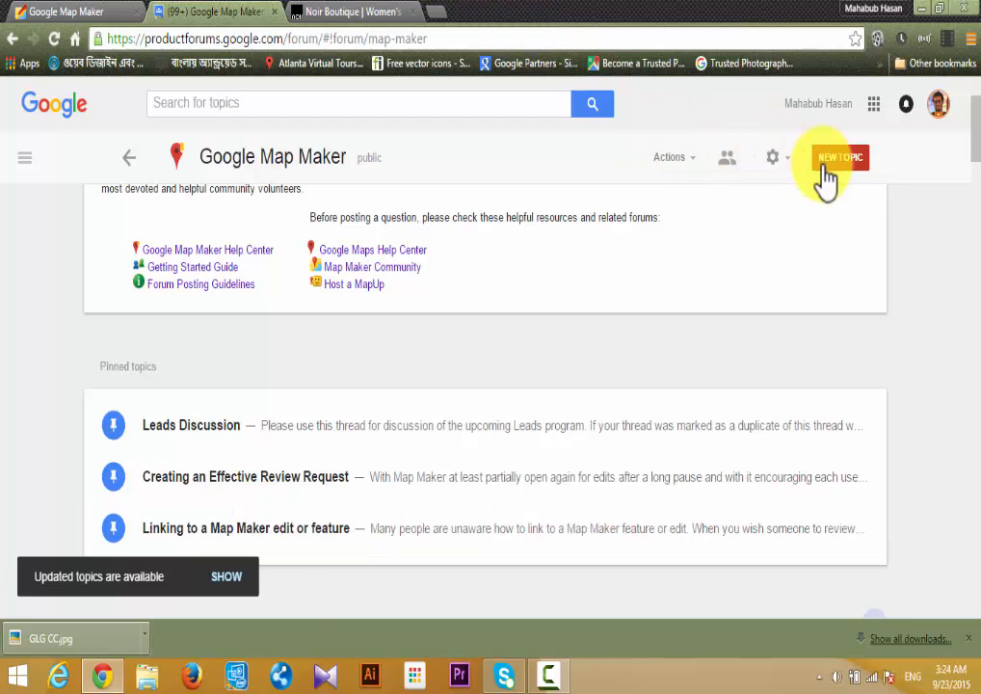
Step: Start a new topic in the Google Map Maker forum via the NEW TOPIC button
left_click(840, 158)
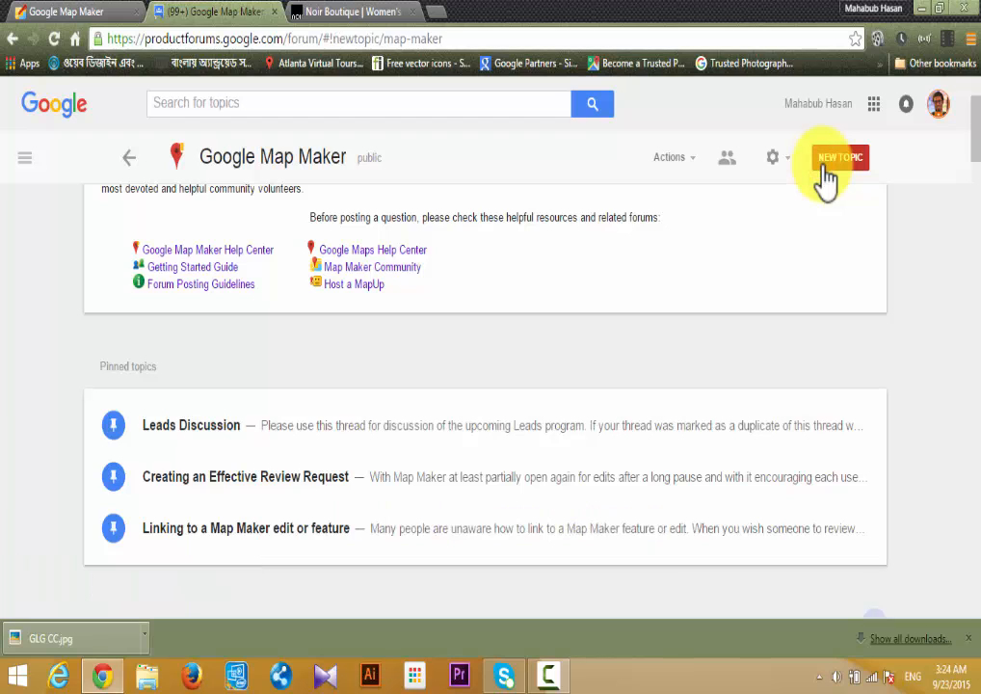
left_click(840, 158)
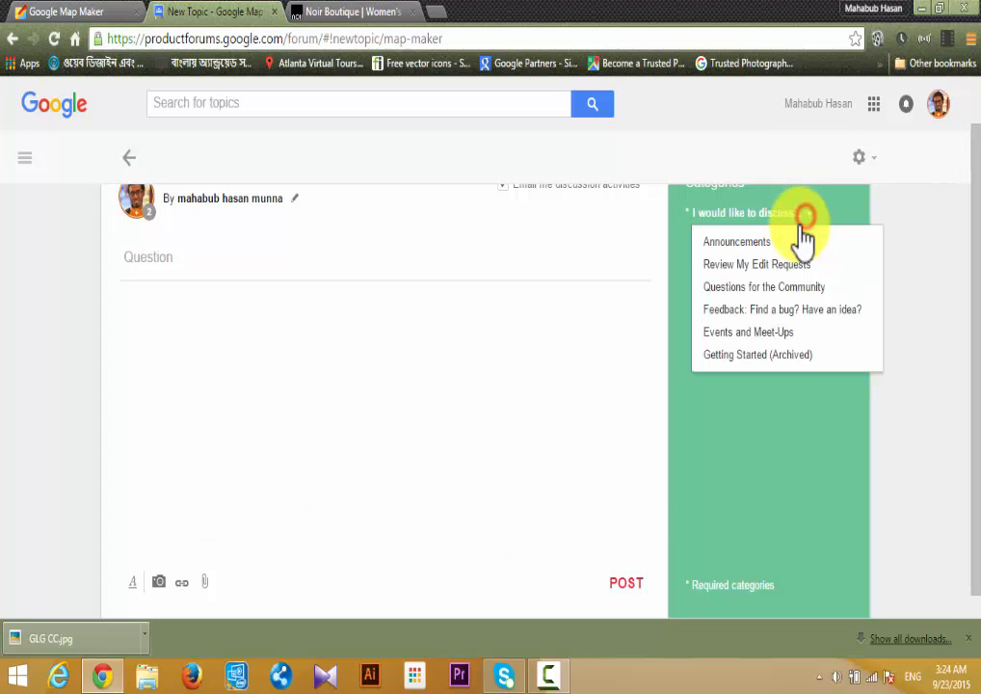
mouse_move(756, 264)
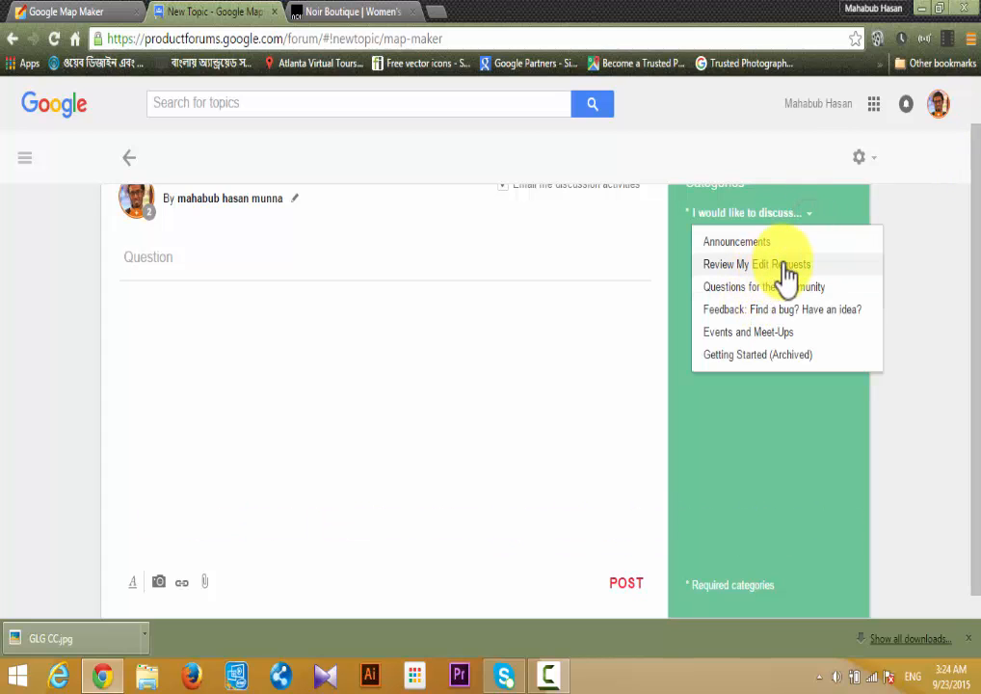
Step: File the topic under Review My Edit Requests for Bangladesh and title it 'Pending Edit Request'
left_click(755, 264)
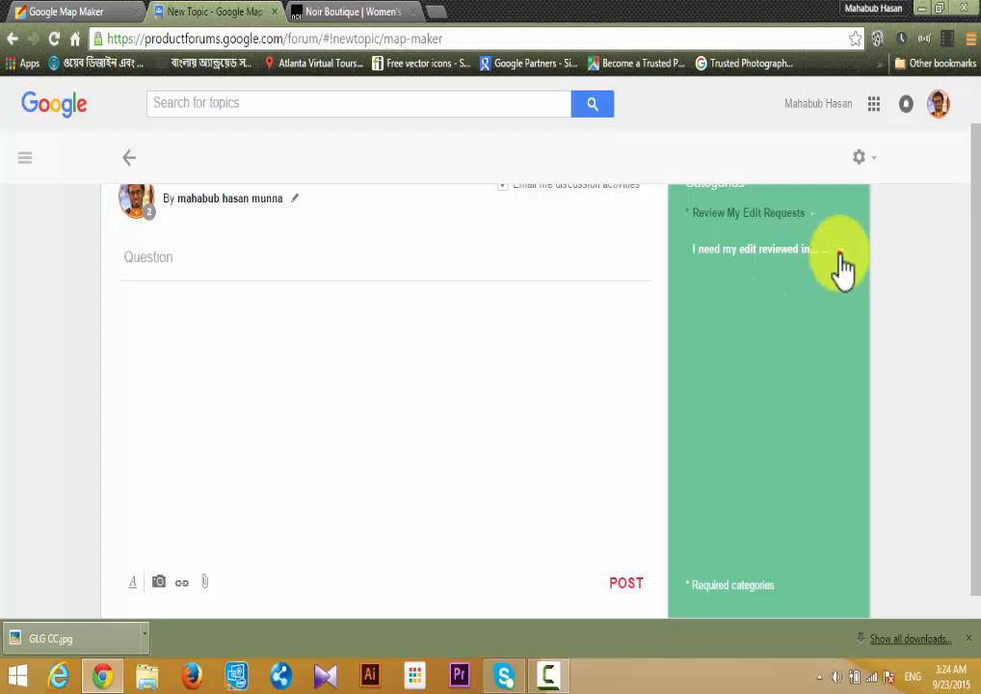
left_click(751, 249)
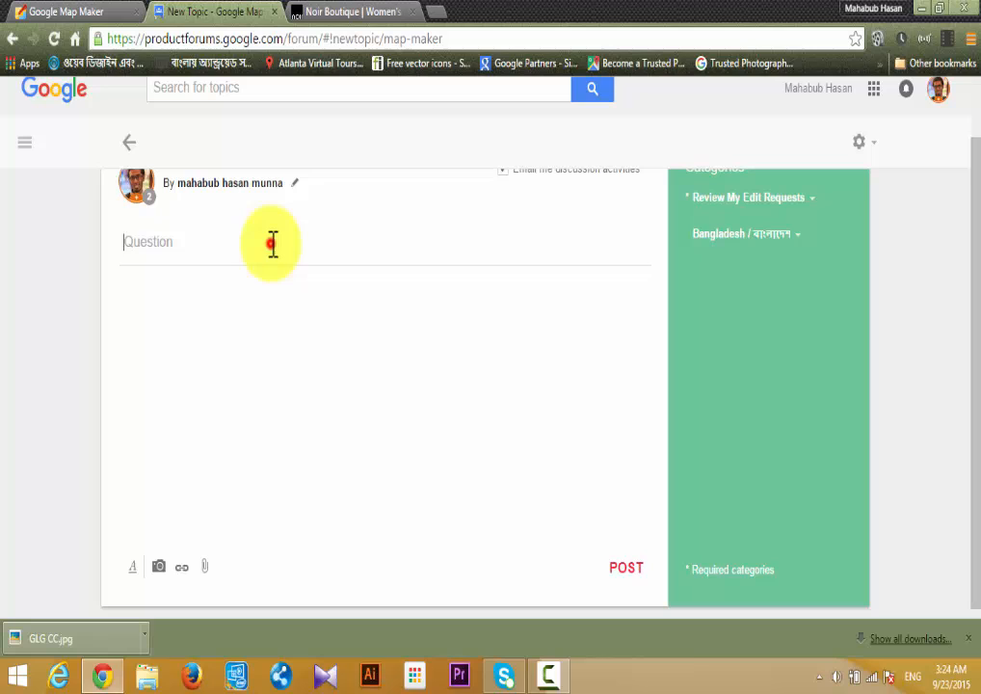
type("Pen")
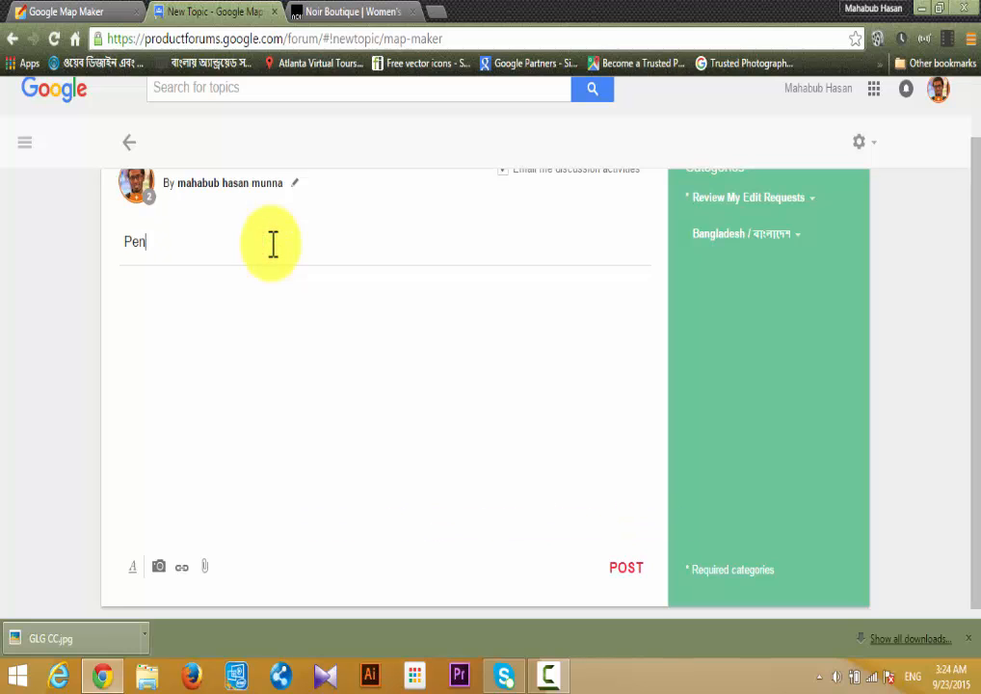
type("ding E")
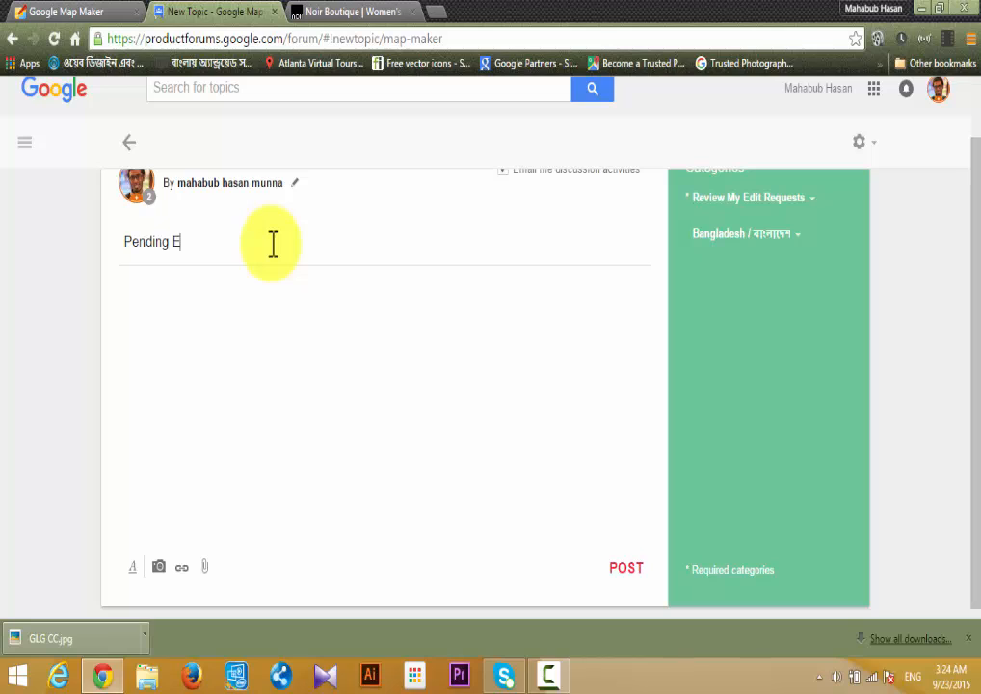
type("dit Request")
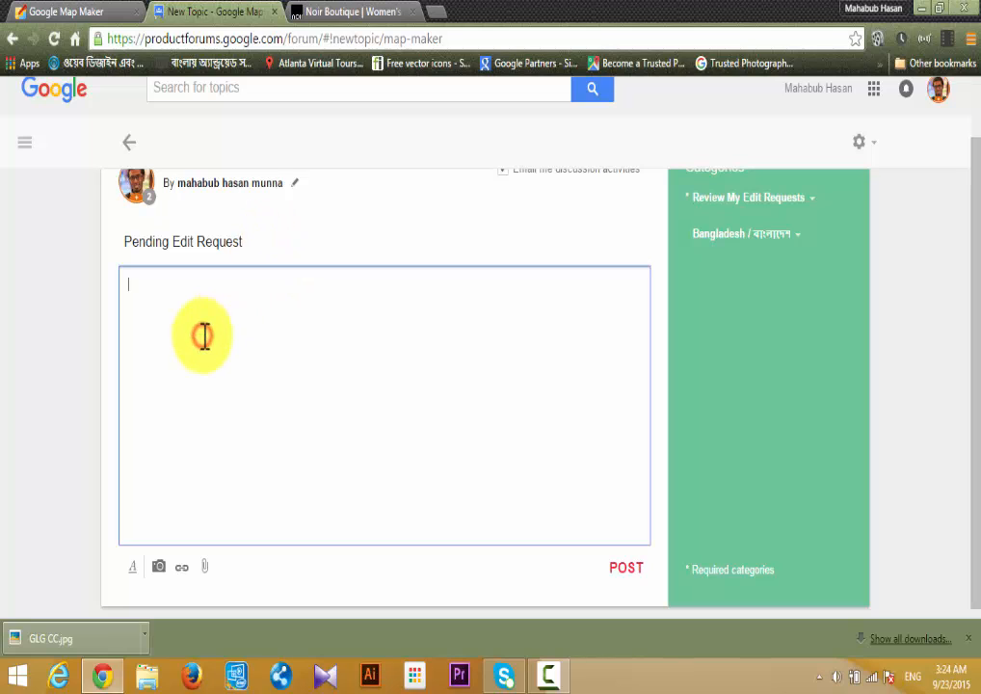
Step: Write the message opening: 'Hi I am Mahabub From Bangladesh, i know this place'
type("Hi")
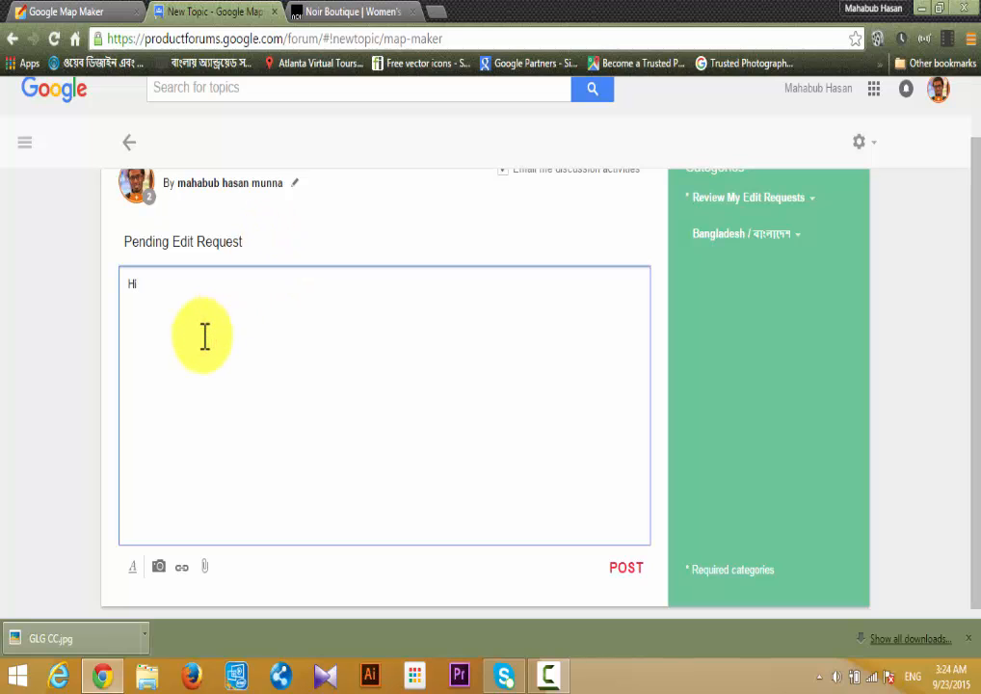
type("I am")
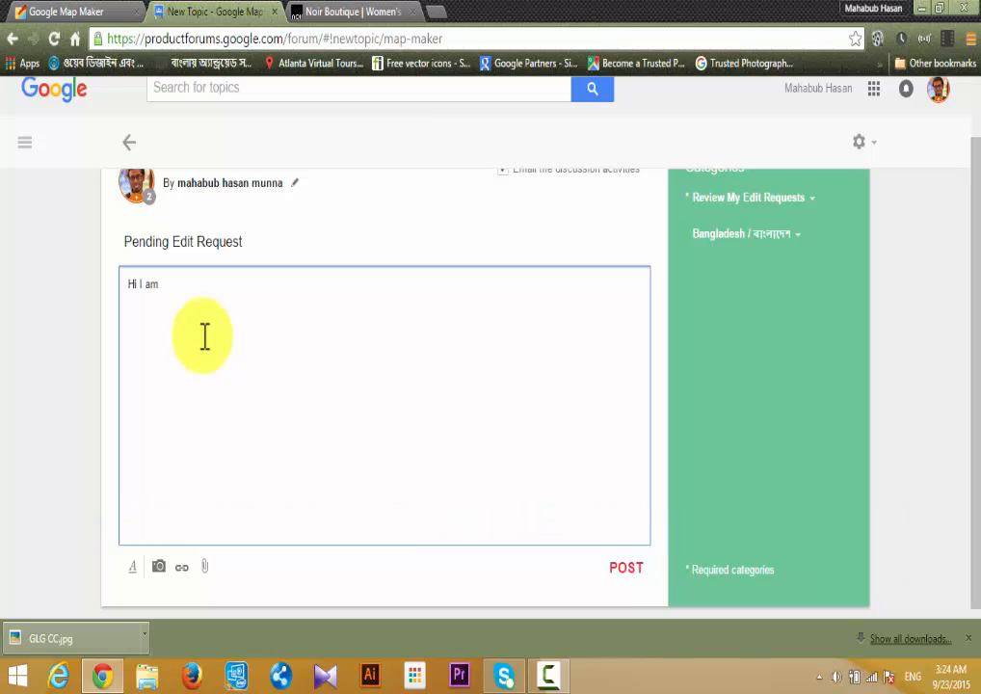
type("Mahabub")
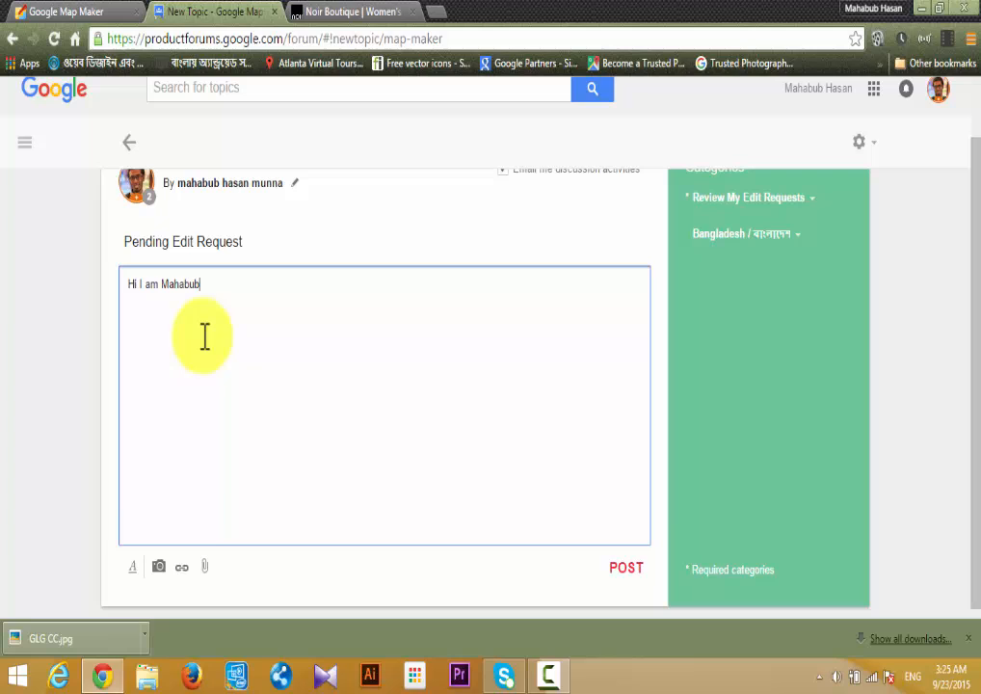
type("From B")
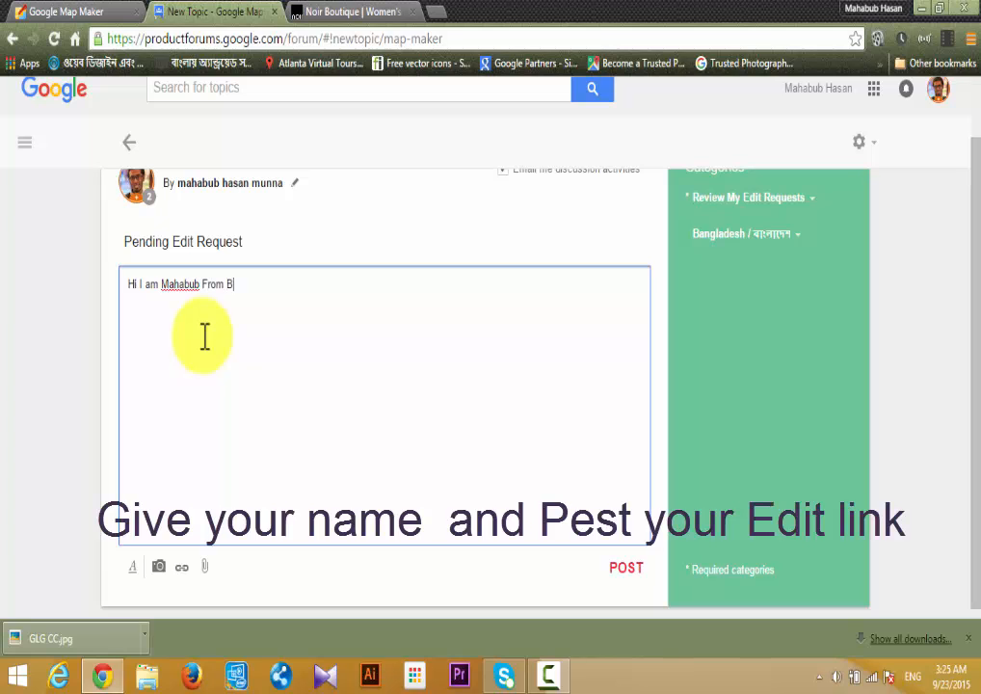
type("angladesh")
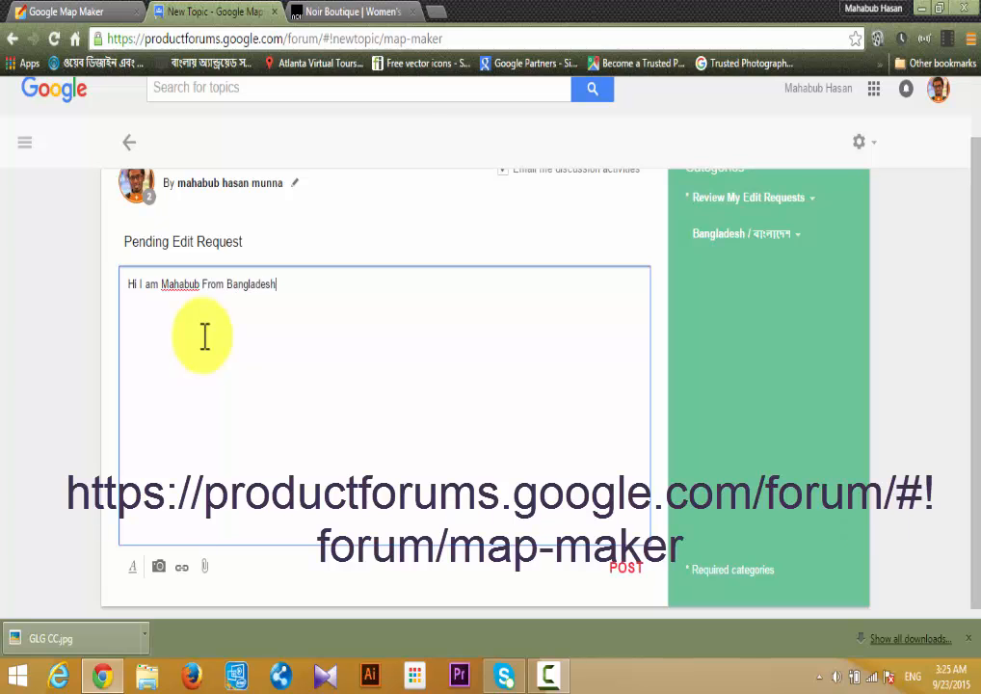
type("i k")
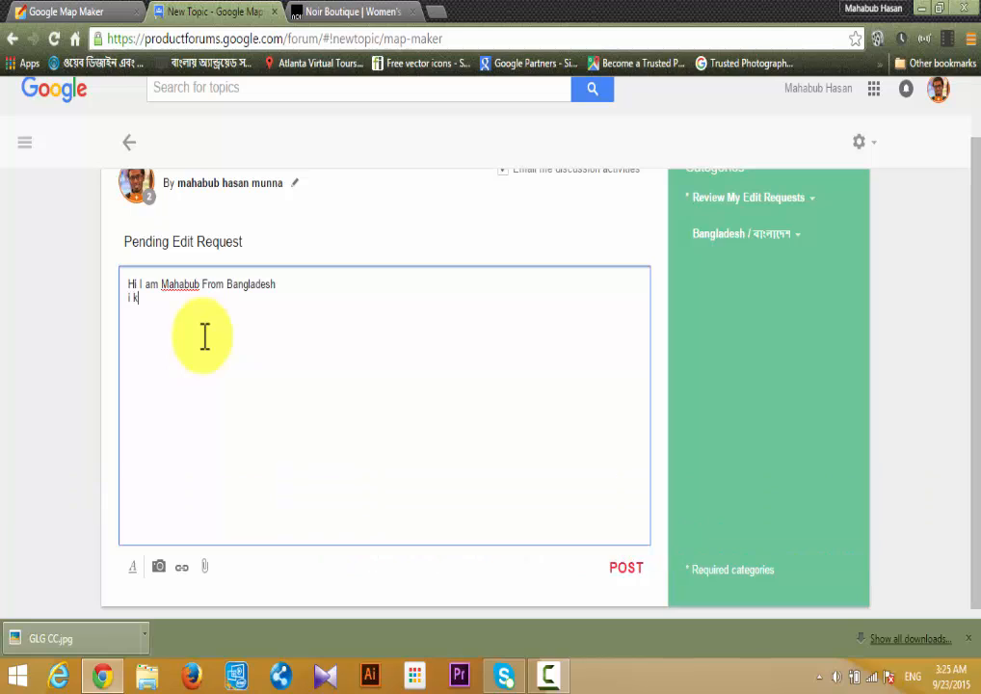
type("now this p")
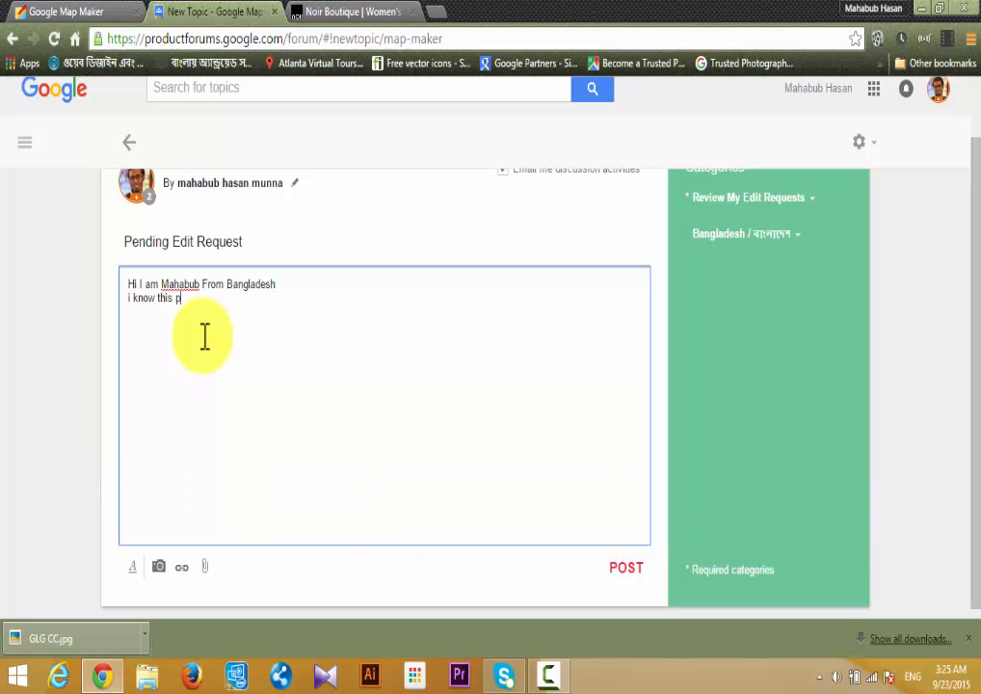
type("ace")
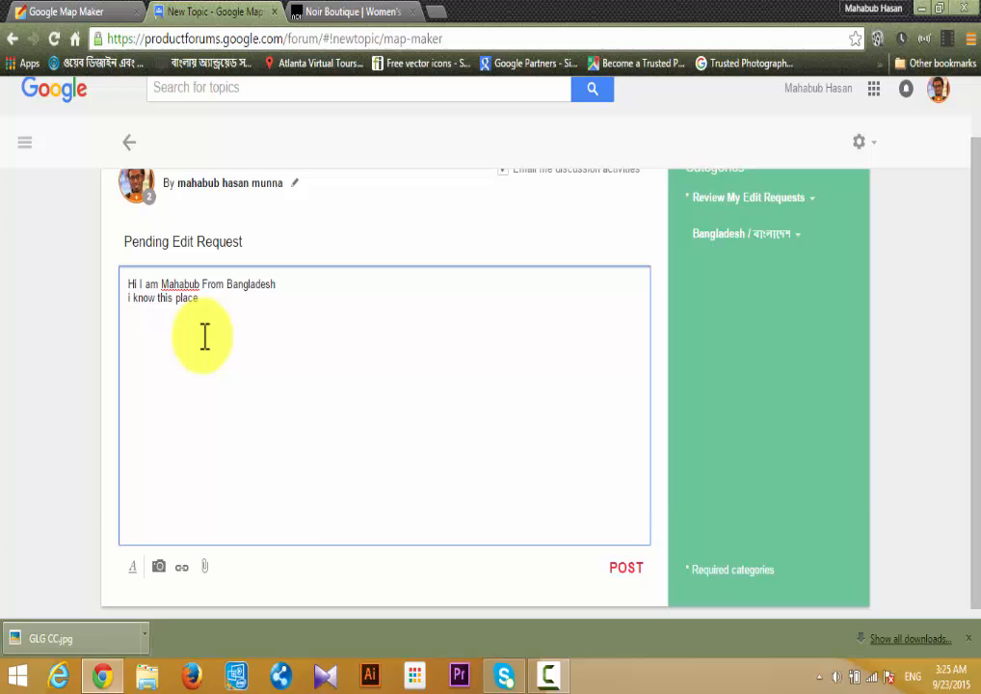
Step: Ask to 'kindly Publish this edit' and paste the Map Maker edit URL for Noir
type("kindly")
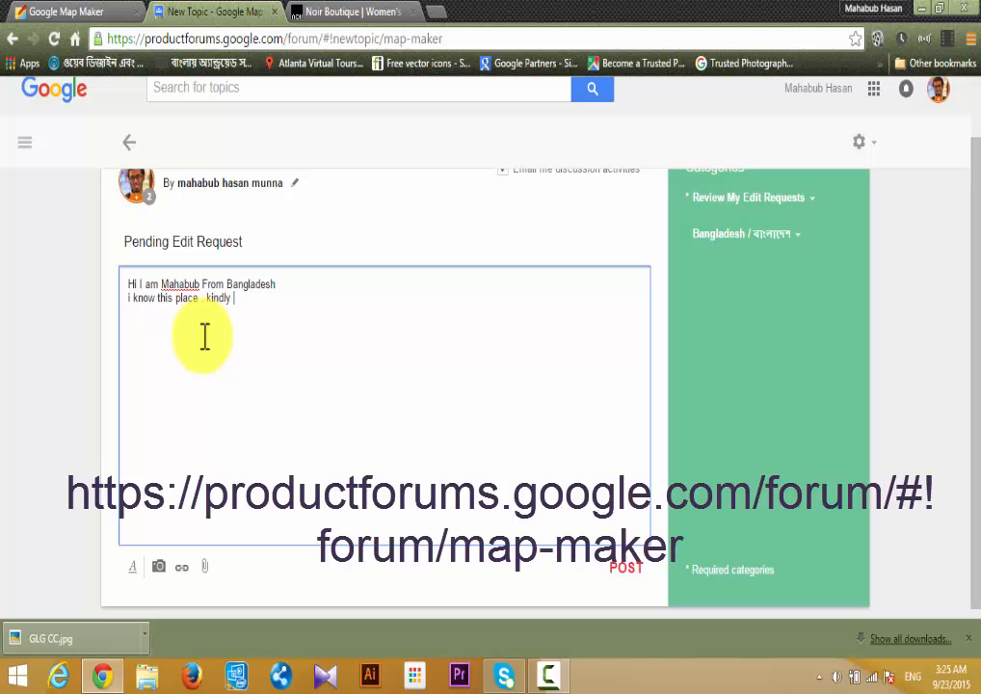
type("Pu")
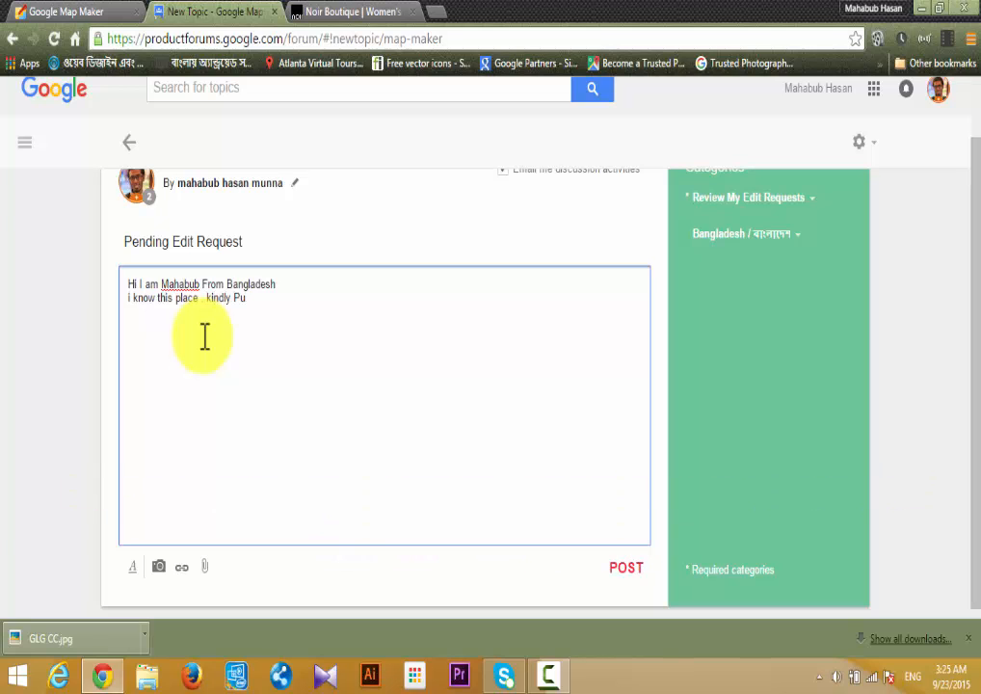
type("blish")
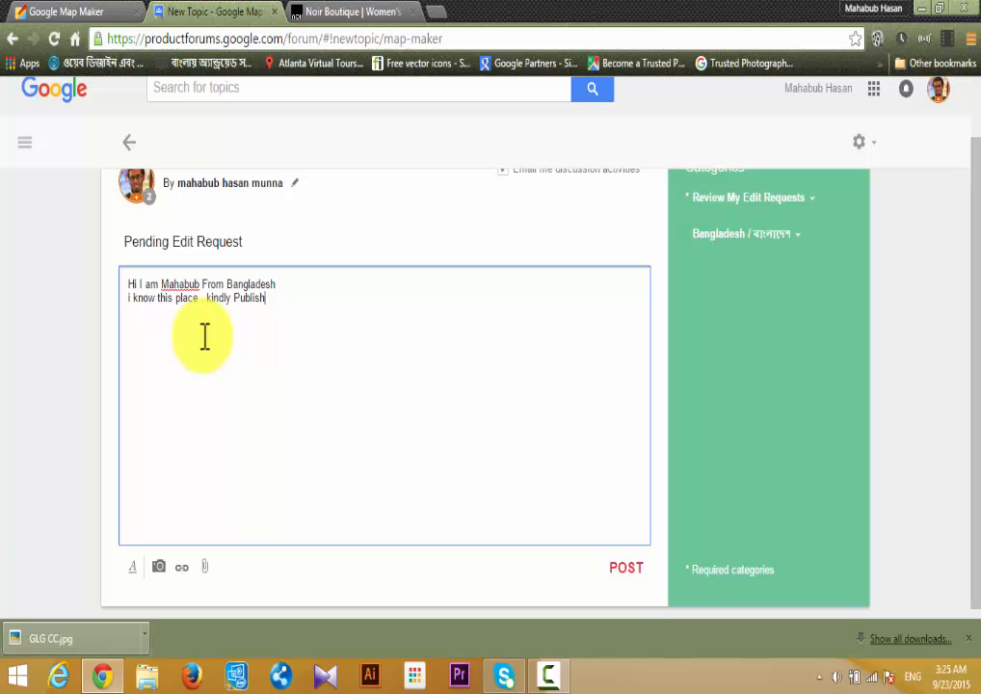
type("this")
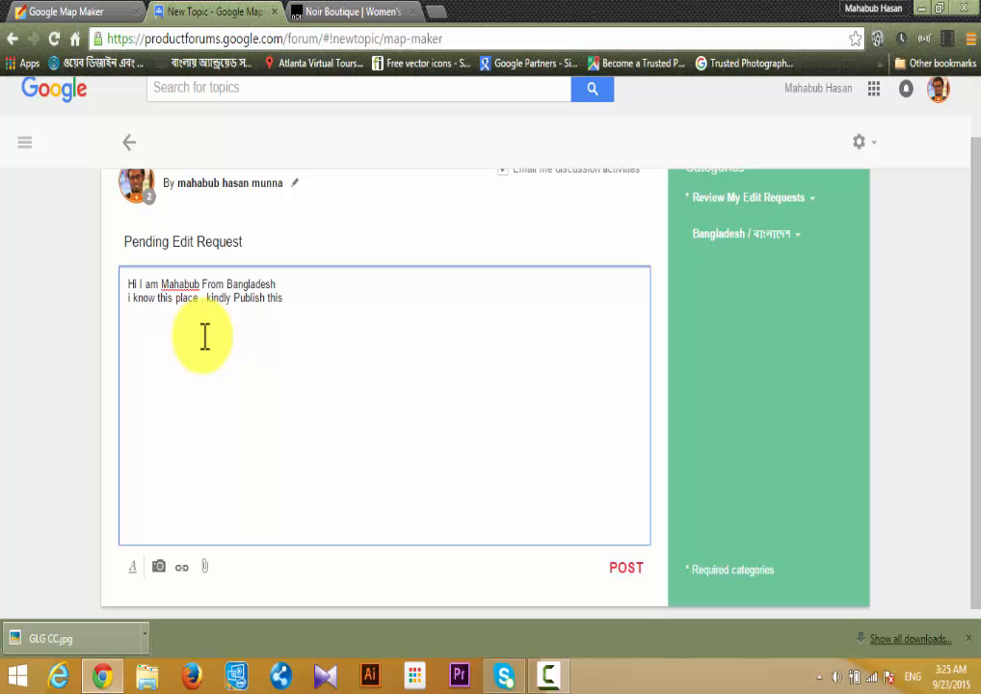
type("edit")
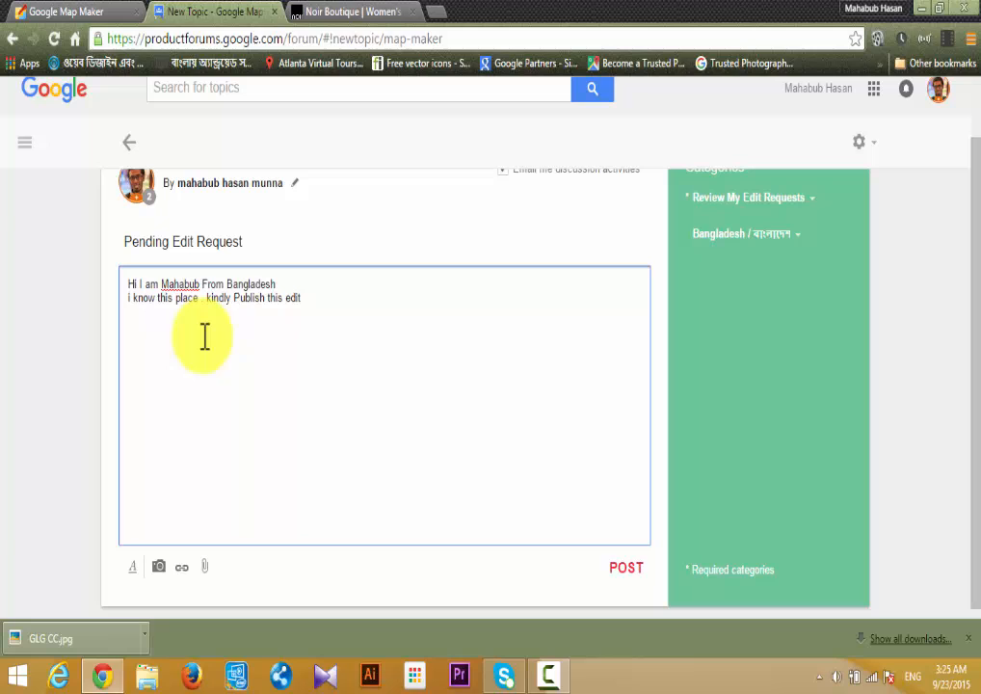
type("http://www.google.com/mapmaker?gw=55&editids=wMtOq48JSo_r5juF_u")
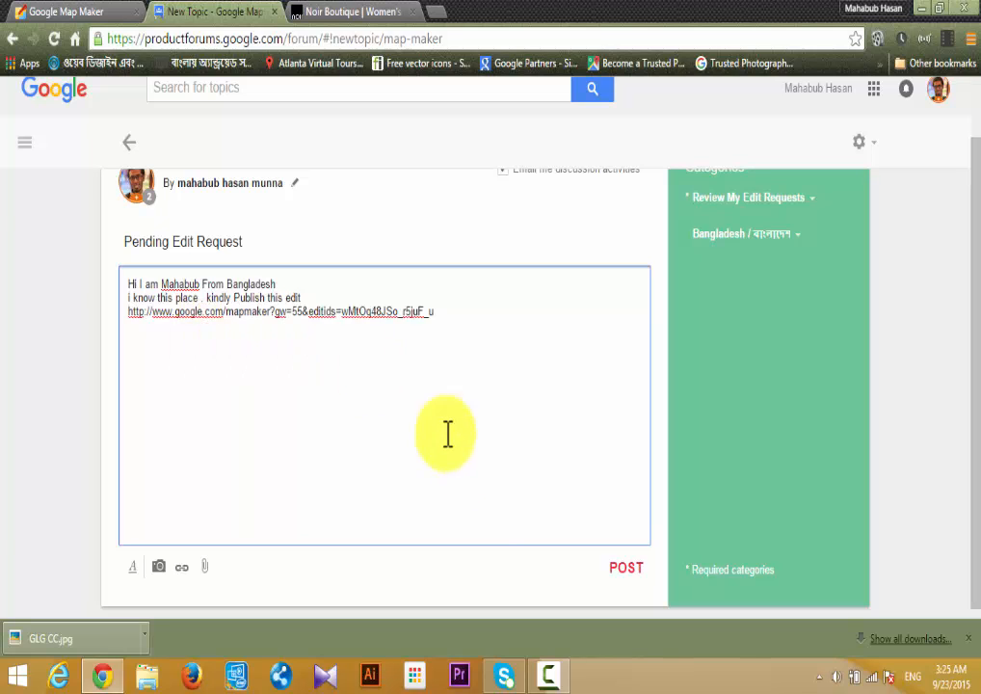
mouse_move(627, 575)
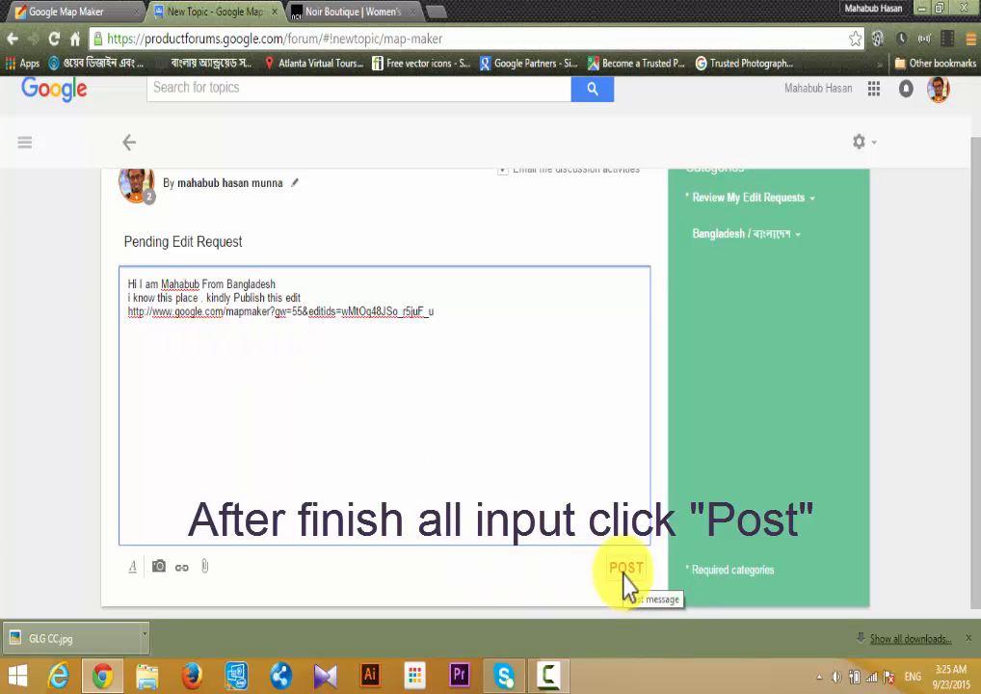
Step: Post the Pending Edit Request topic and return to the forum topic list
left_click(625, 567)
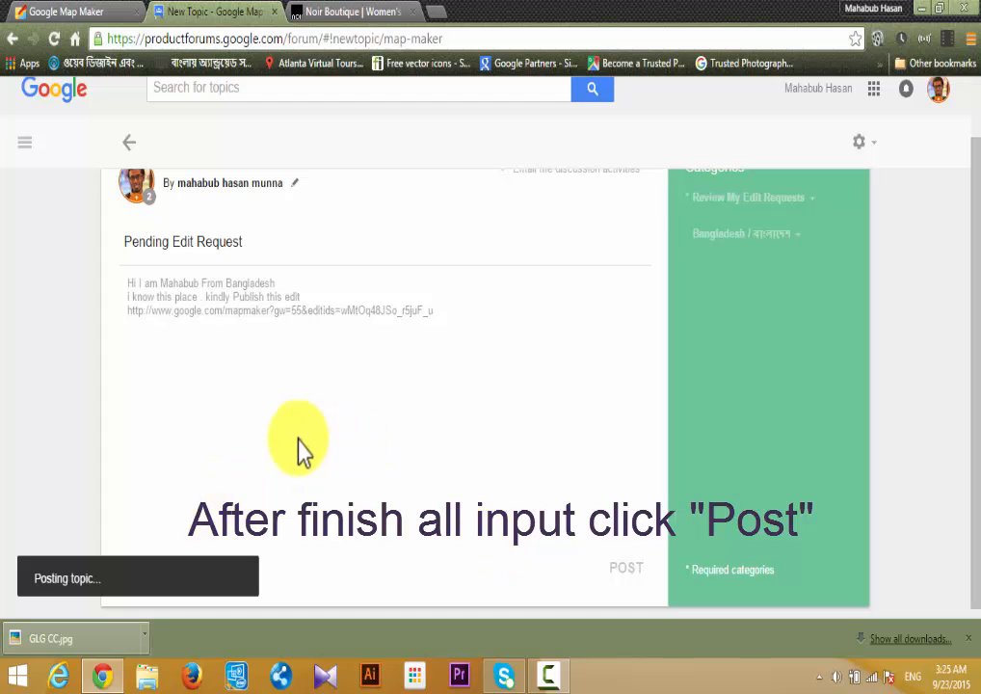
left_click(624, 566)
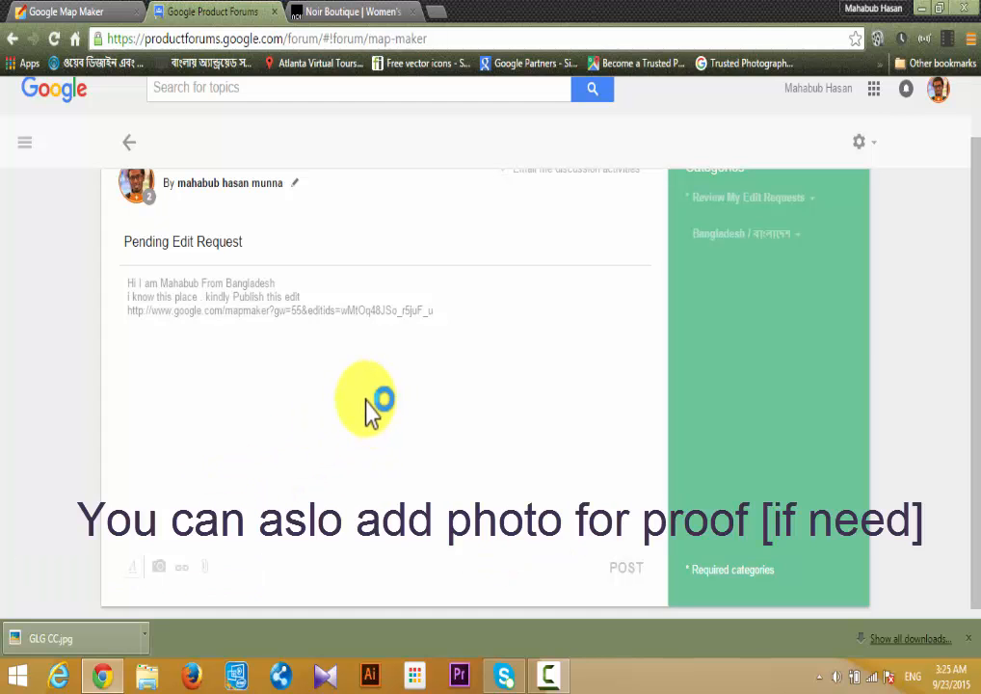
left_click(129, 142)
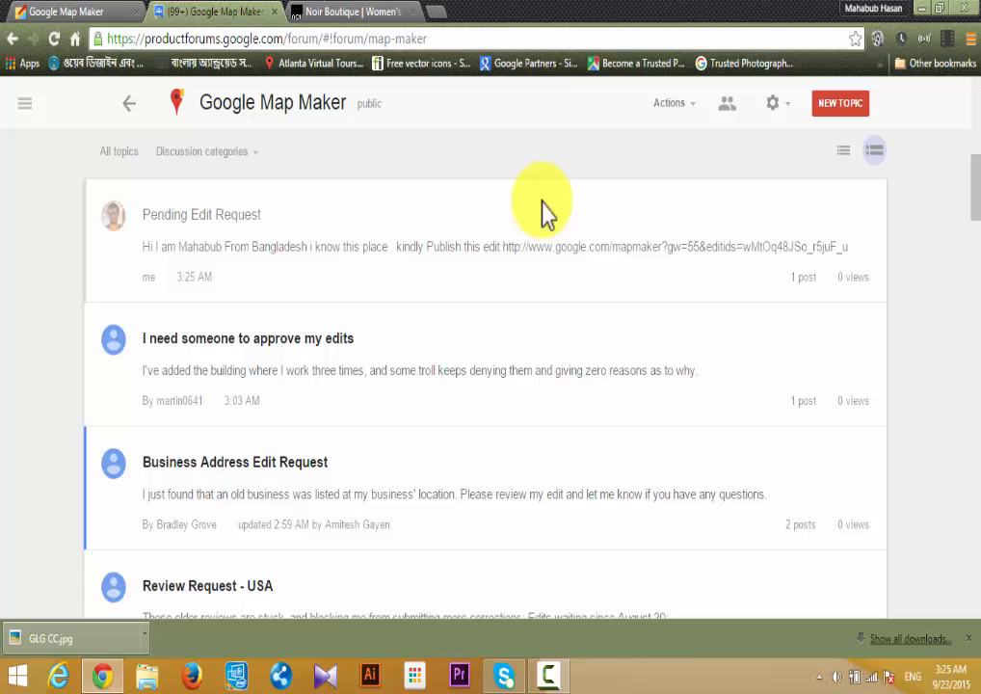
mouse_move(516, 197)
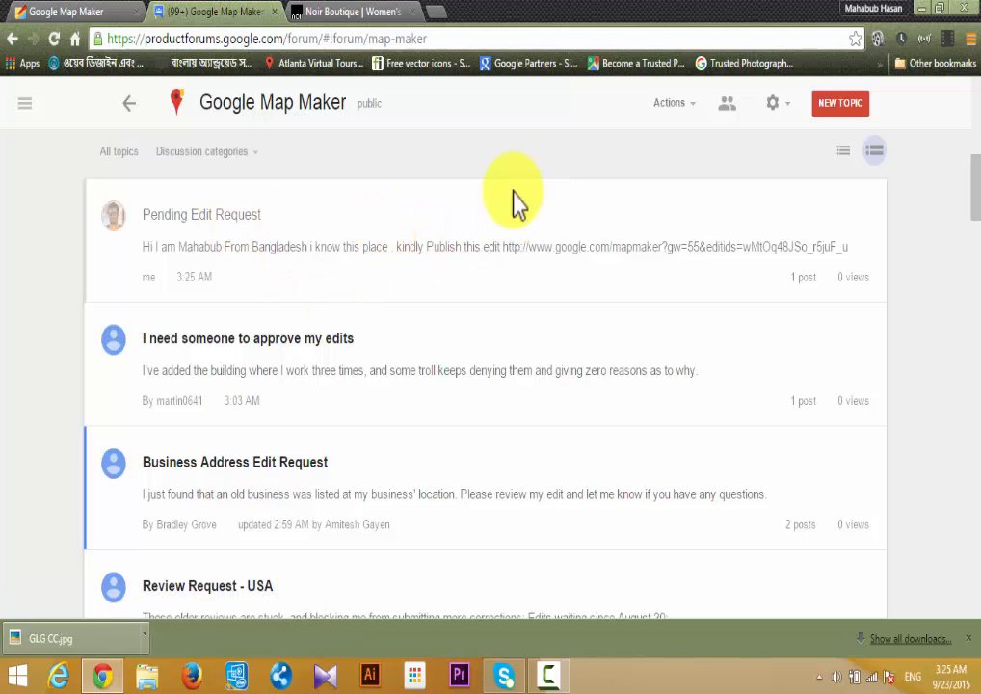